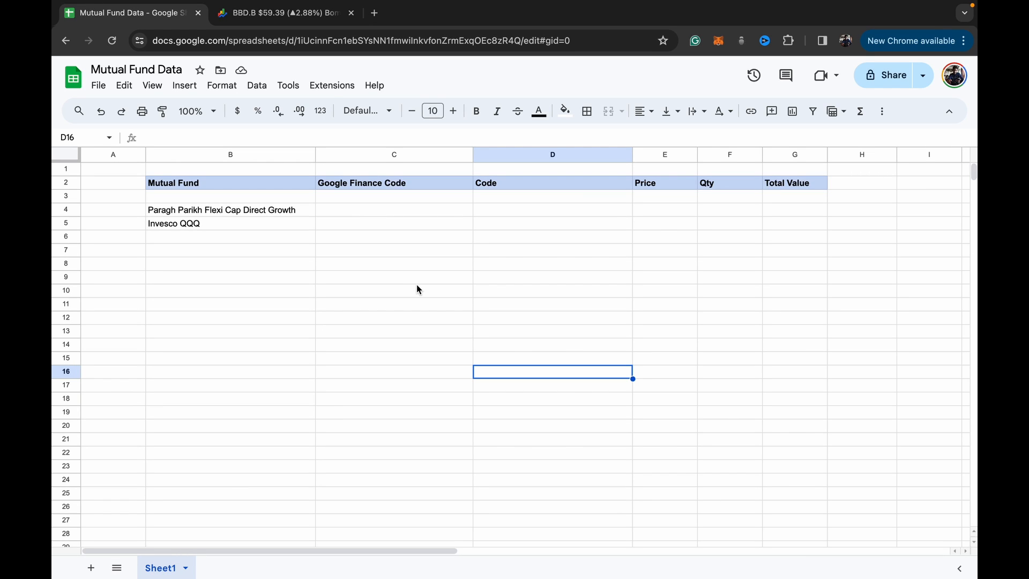
mouse_move(341, 297)
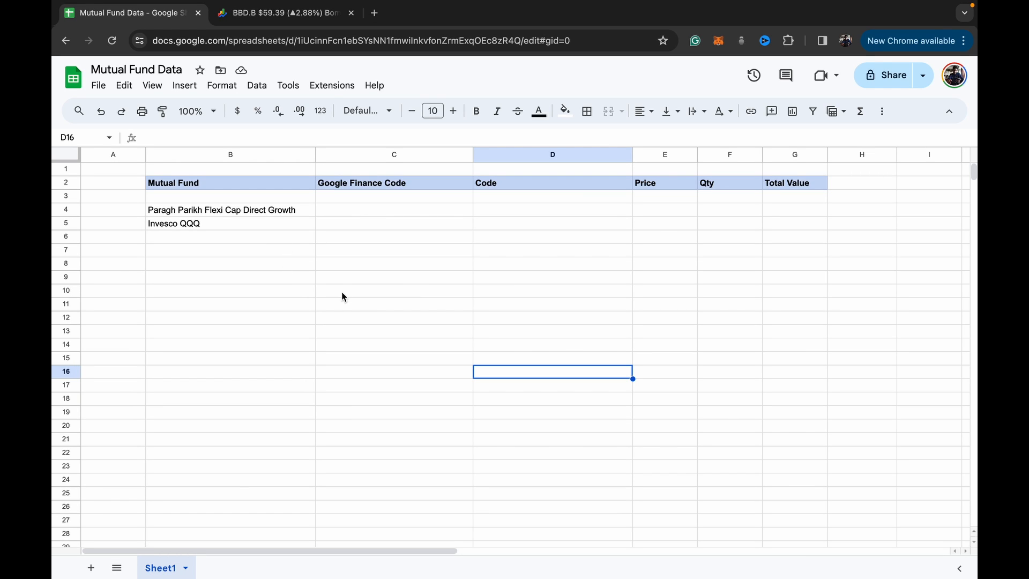
mouse_move(238, 211)
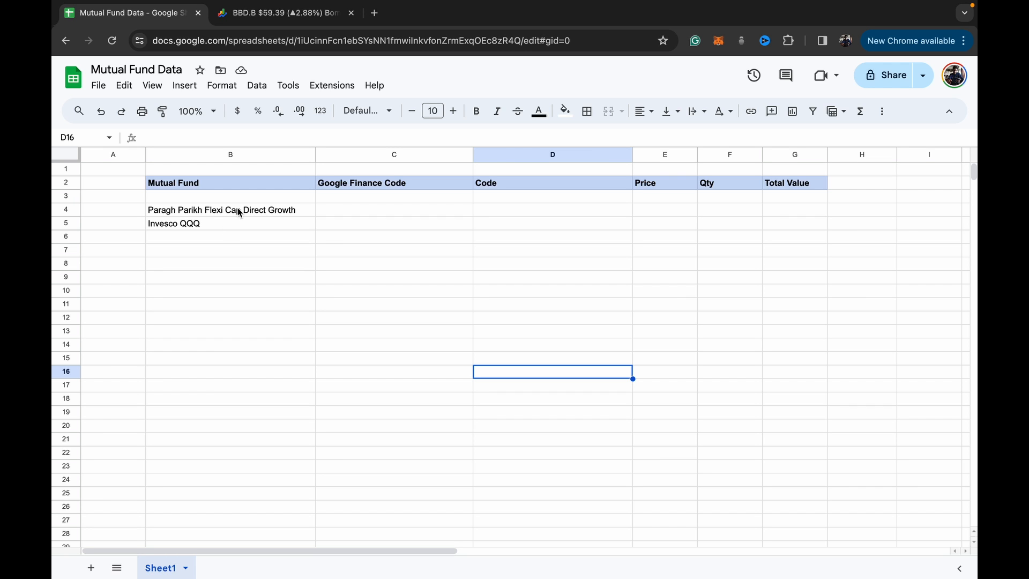
mouse_move(240, 251)
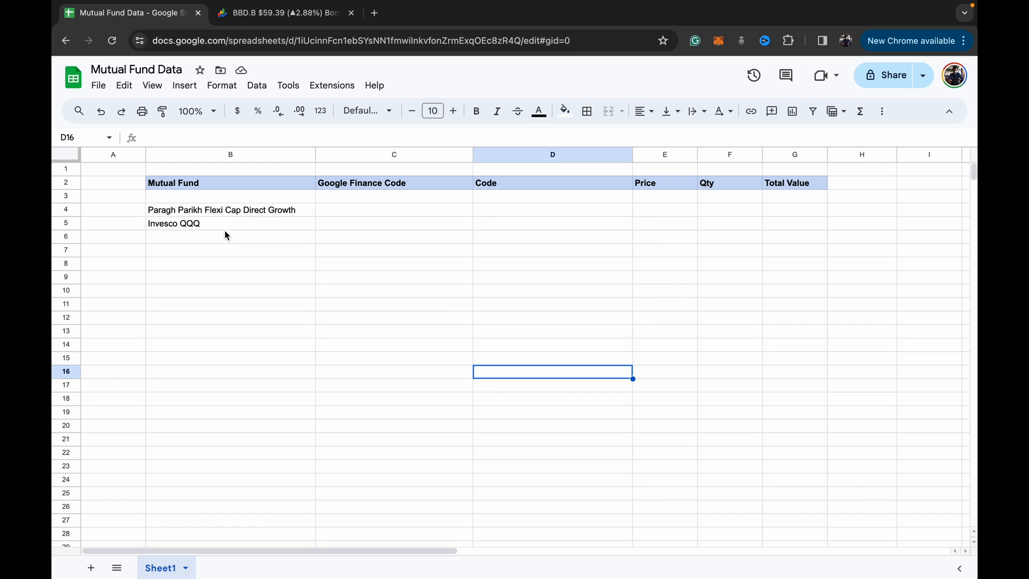
mouse_move(217, 232)
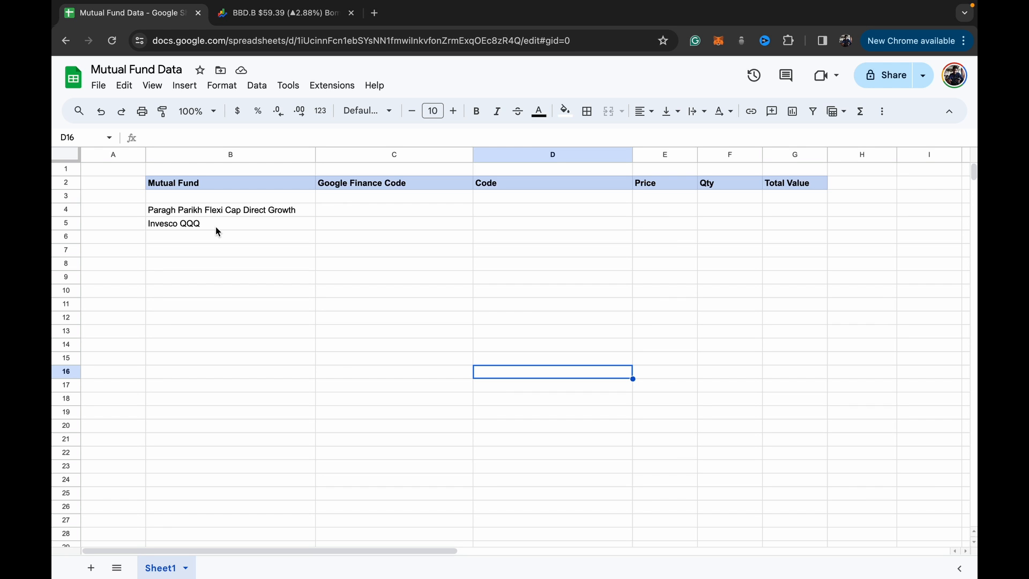
mouse_move(367, 227)
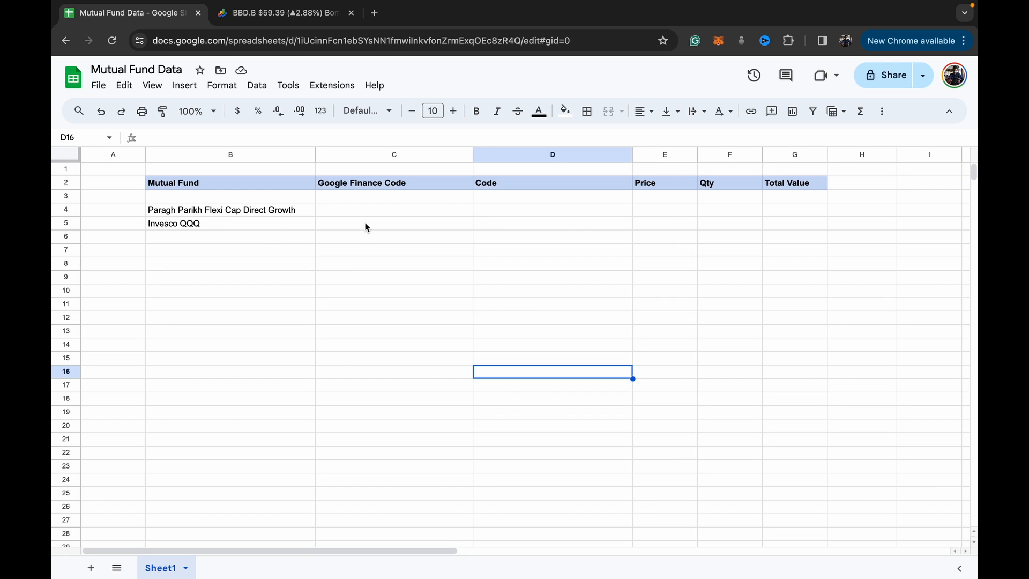
mouse_move(265, 101)
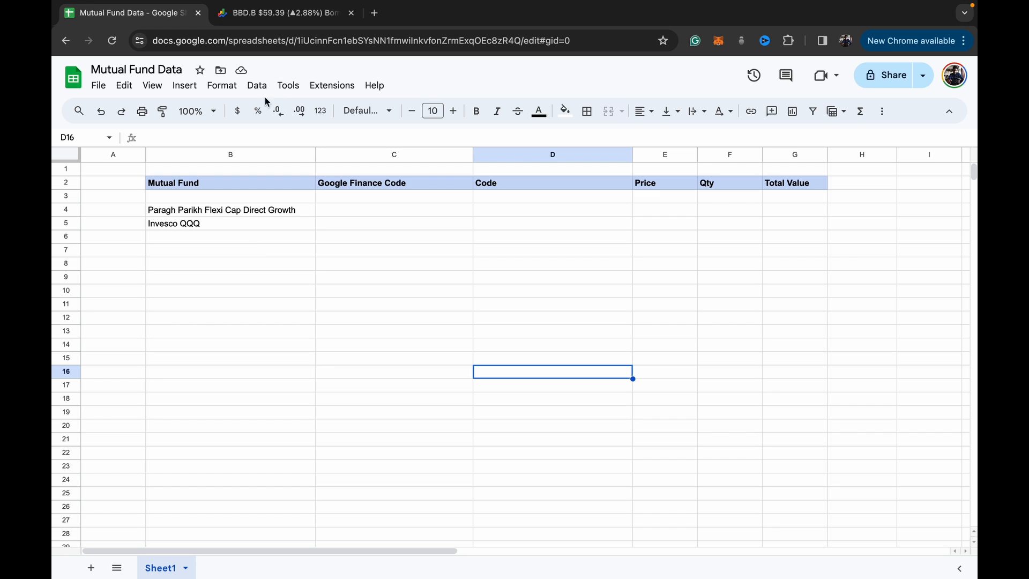
mouse_move(231, 202)
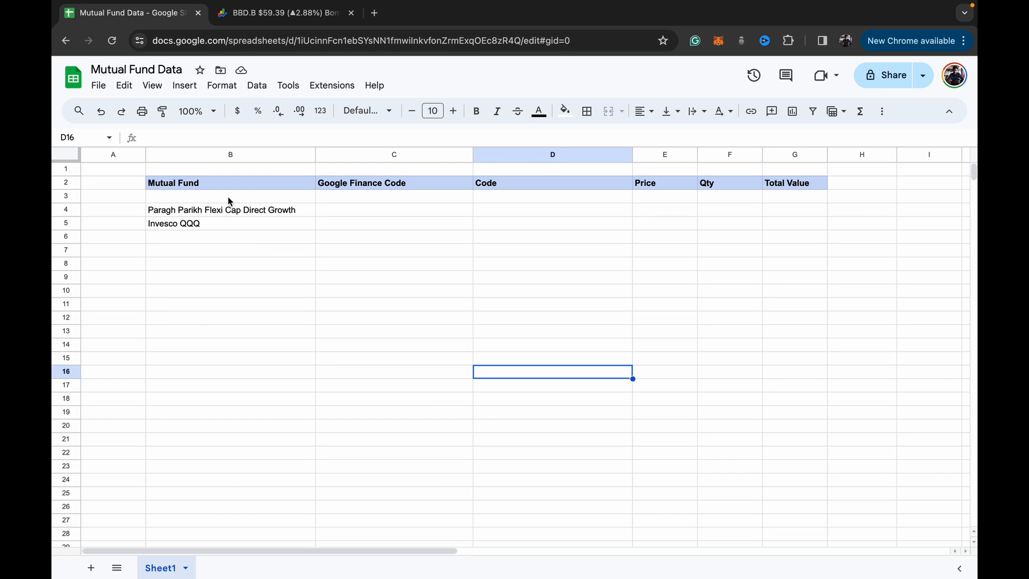
Copy the Parag Parikh fund name from B4 and search it in Google Finance.
click(283, 12)
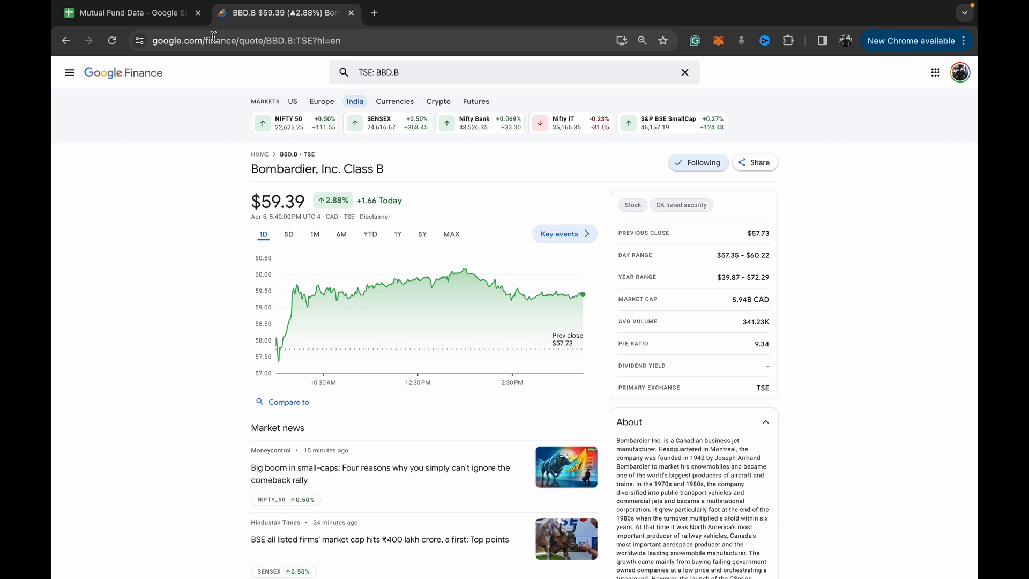
mouse_move(407, 33)
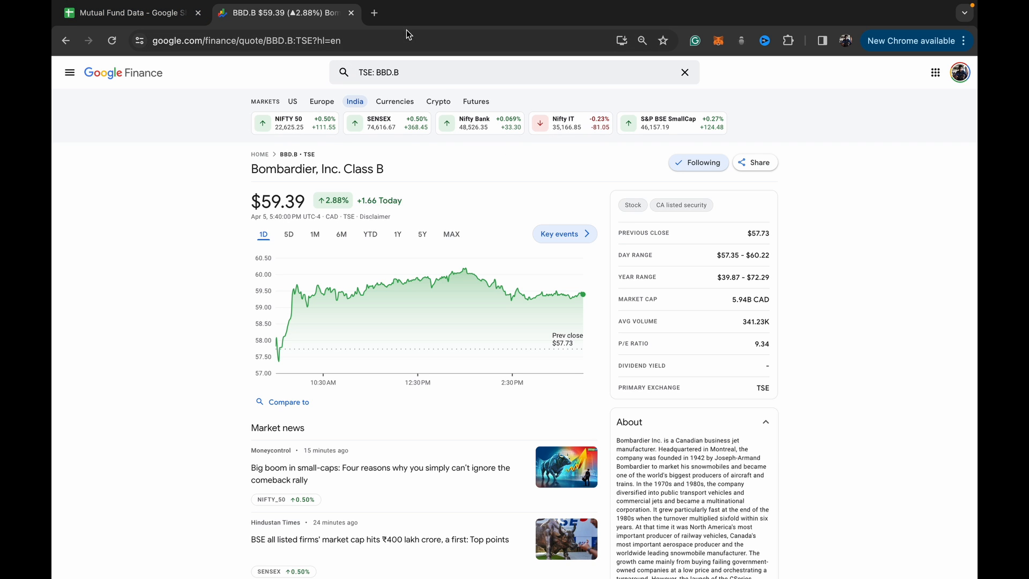
click(128, 12)
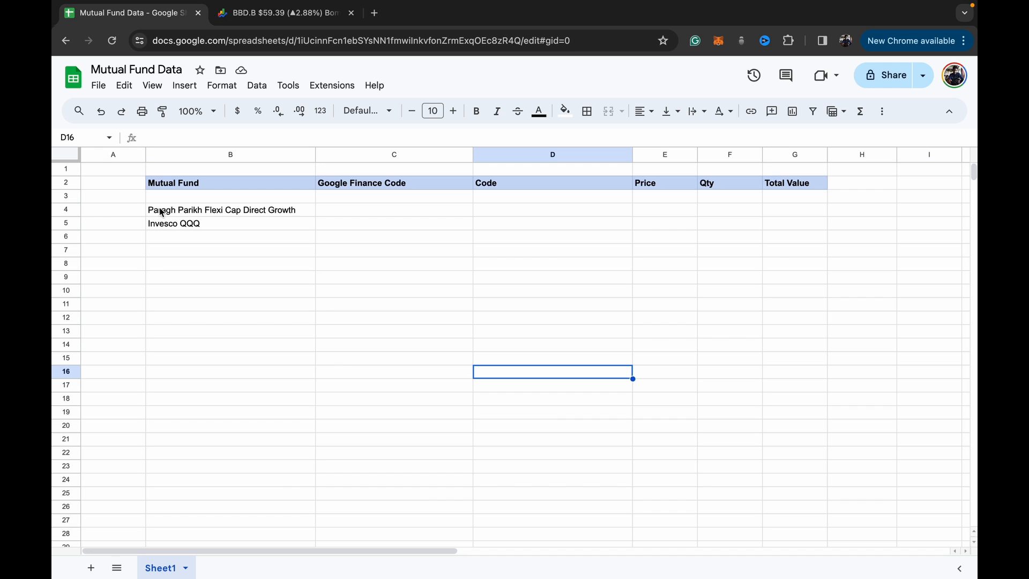
mouse_move(202, 228)
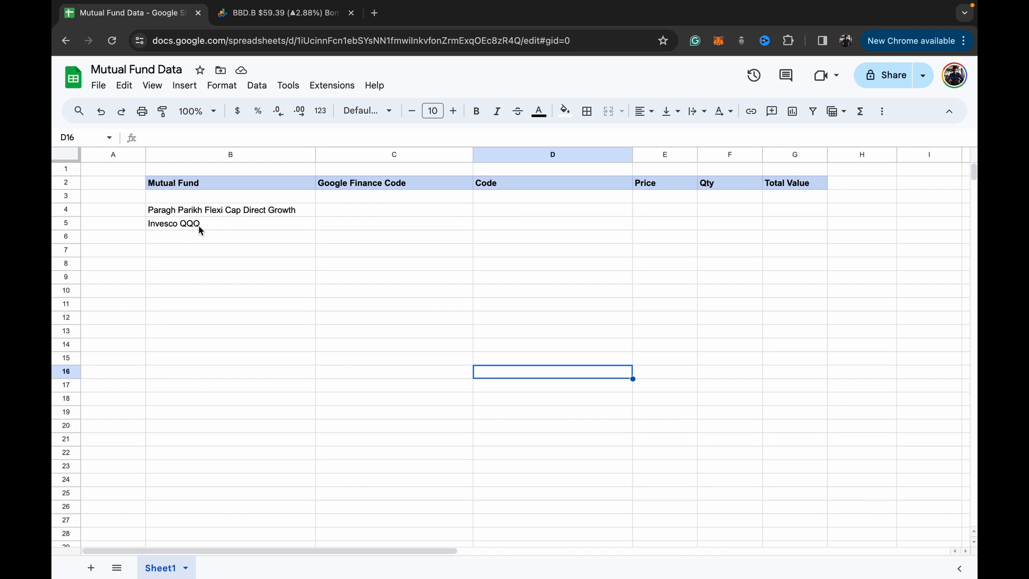
mouse_move(220, 232)
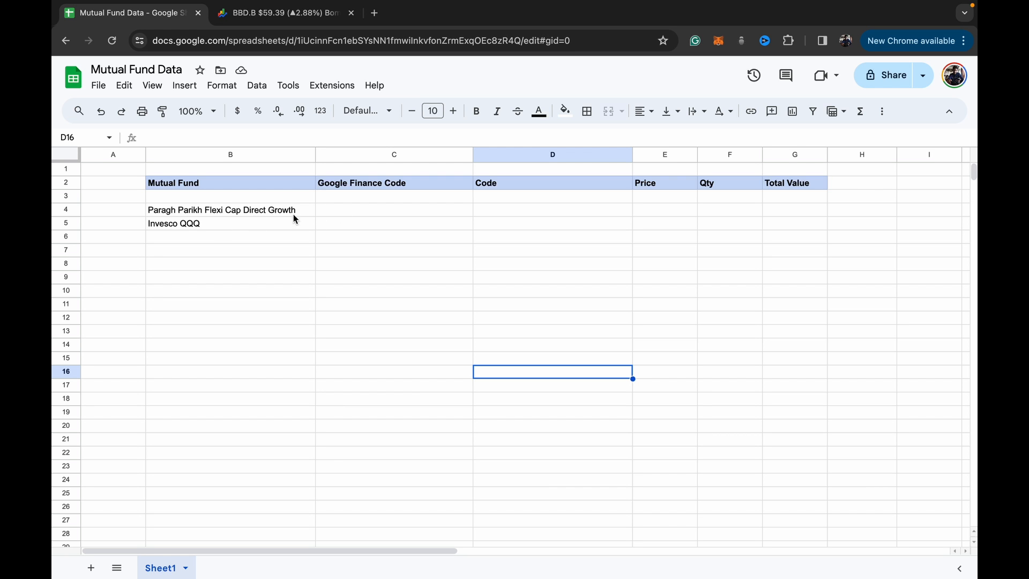
click(222, 210)
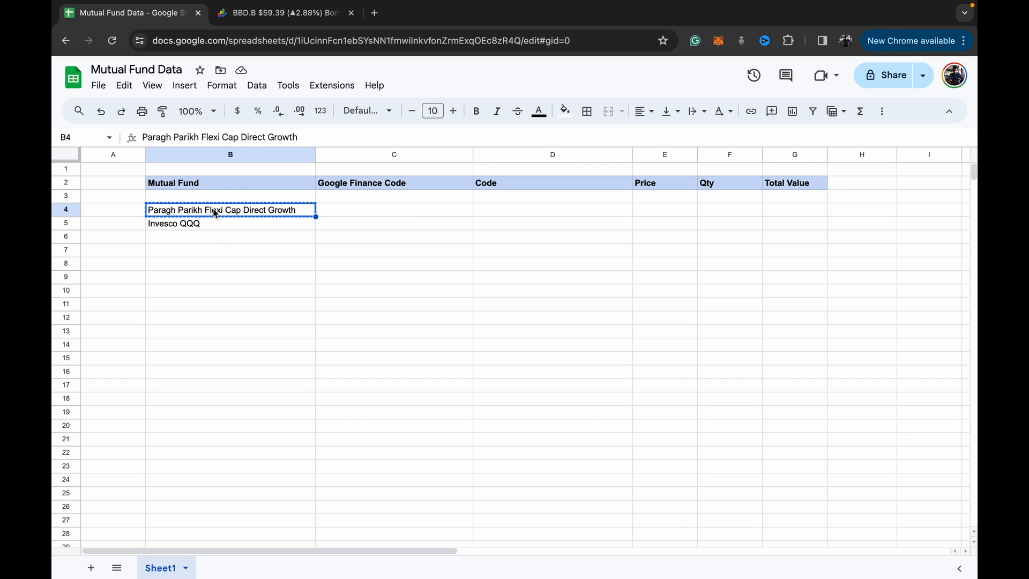
click(283, 12)
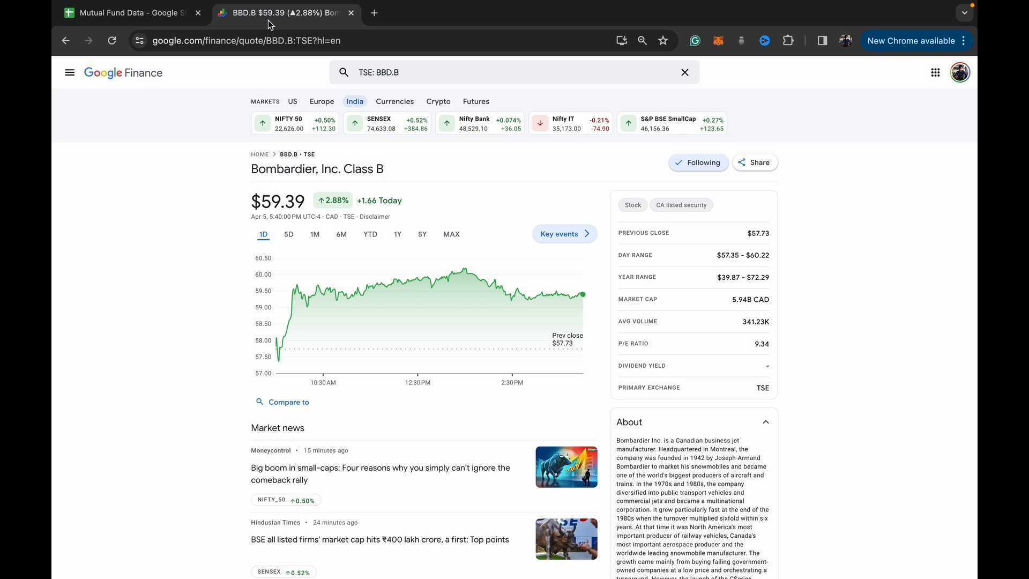
click(512, 73)
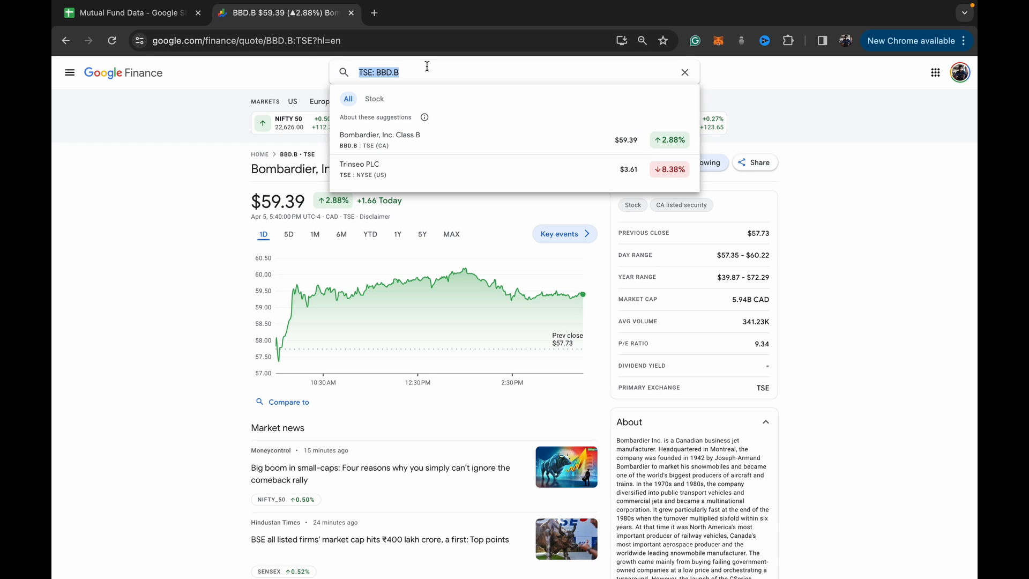
text(Paragh Parikh Flexi Cap Direct Growth)
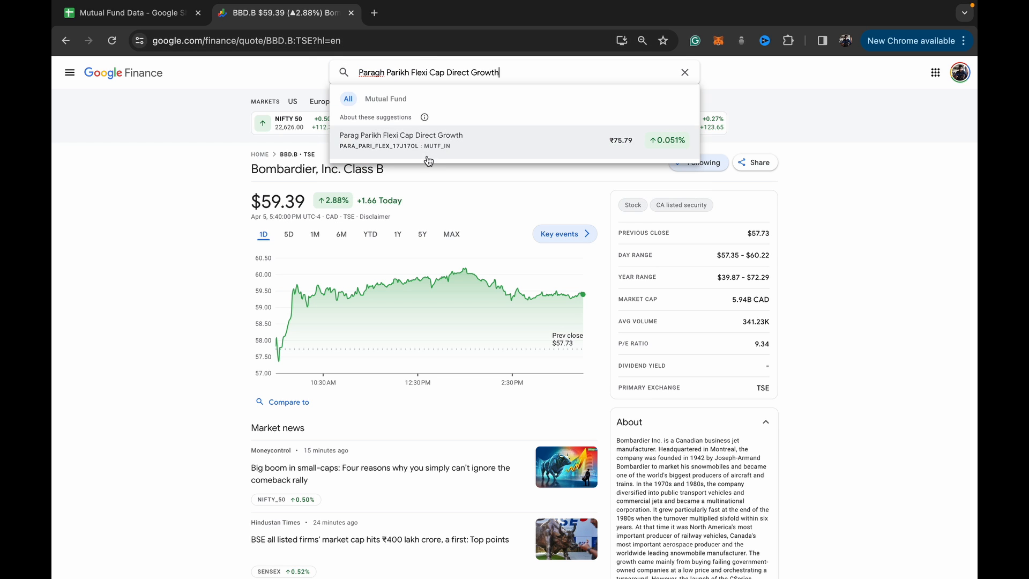
mouse_move(410, 146)
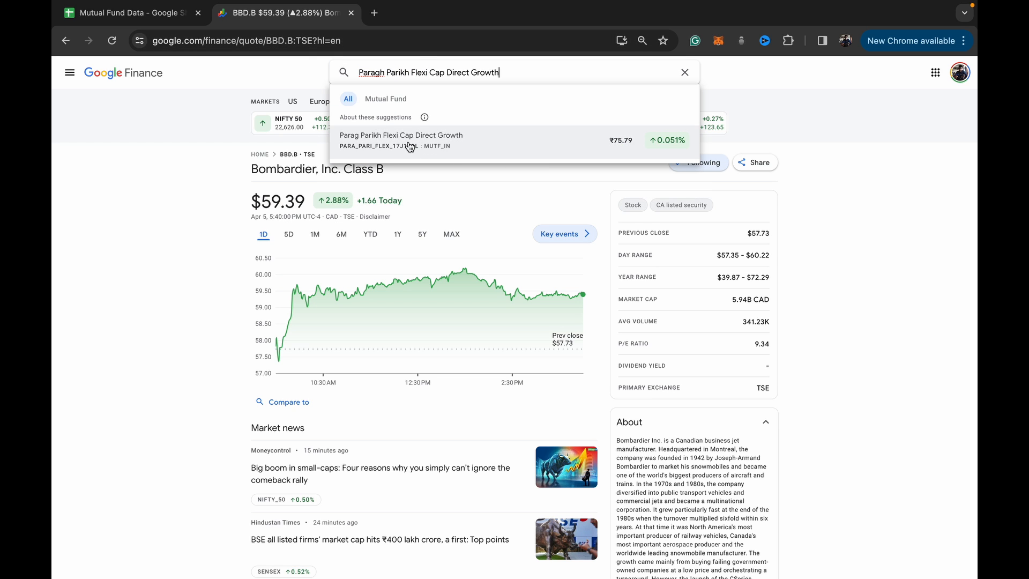
Open the Parag Parikh Flexi Cap Direct Growth page and copy its code MUTF_IN: PARA_PARI_FLEX_17J17OL.
click(401, 140)
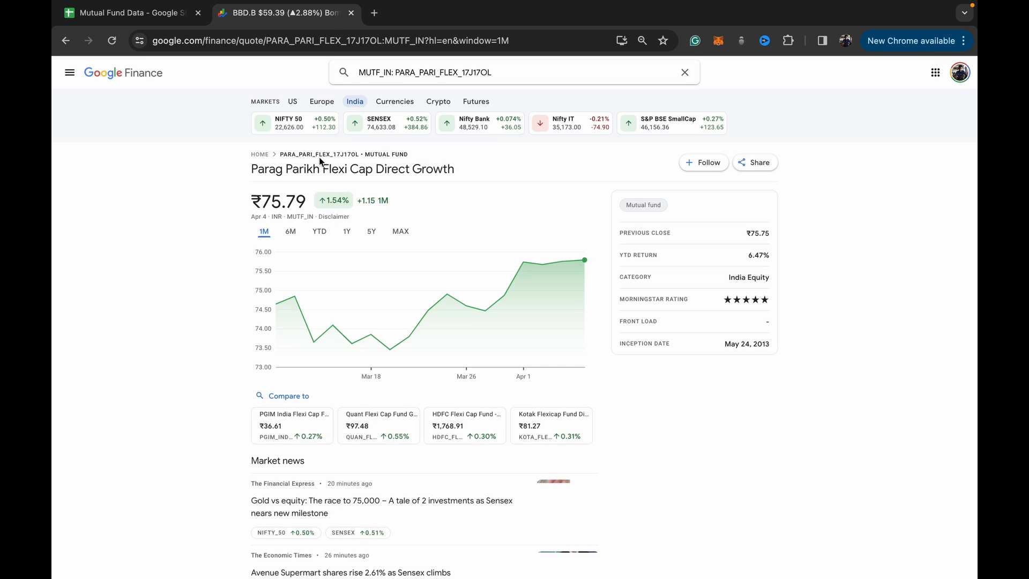
scroll(down, 3)
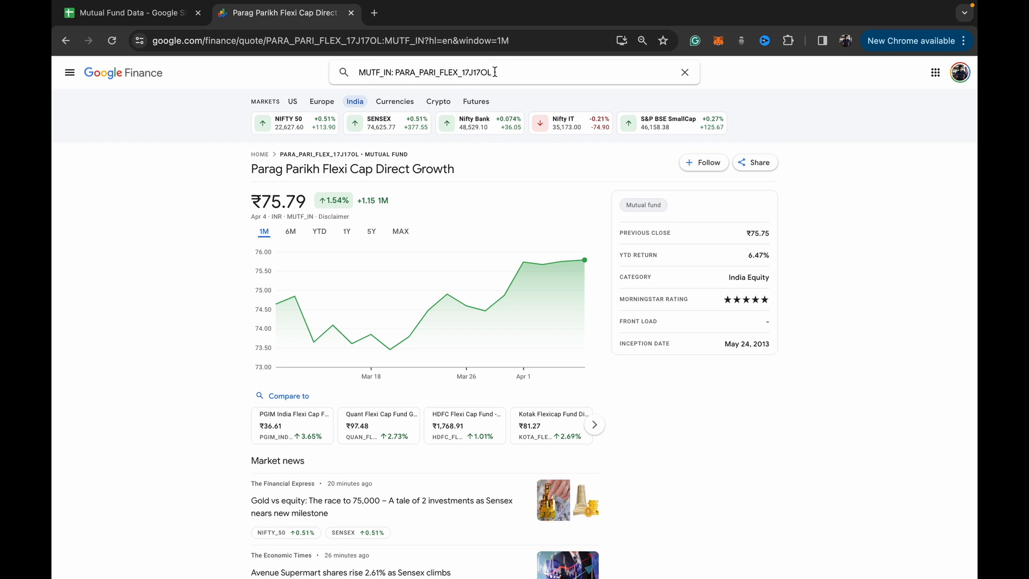
double_click(425, 73)
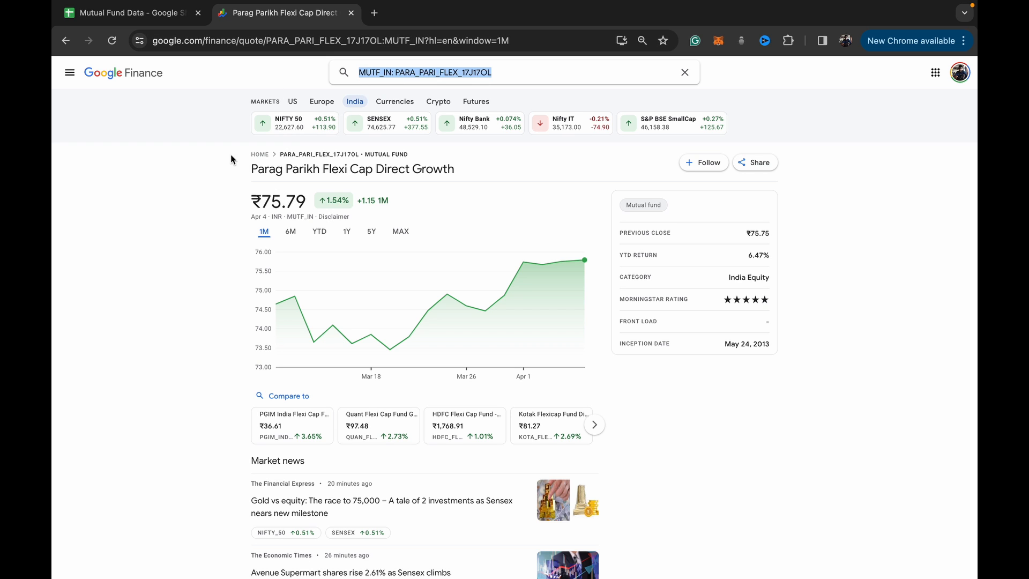
click(128, 12)
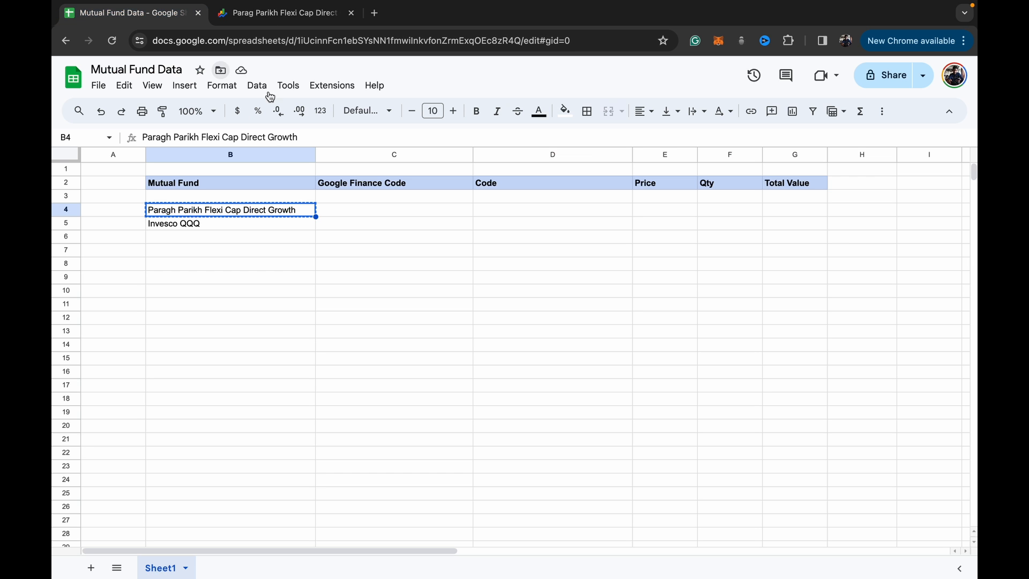
Paste the Parag Parikh code into C4 and search Google Finance for QQQ.
click(394, 210)
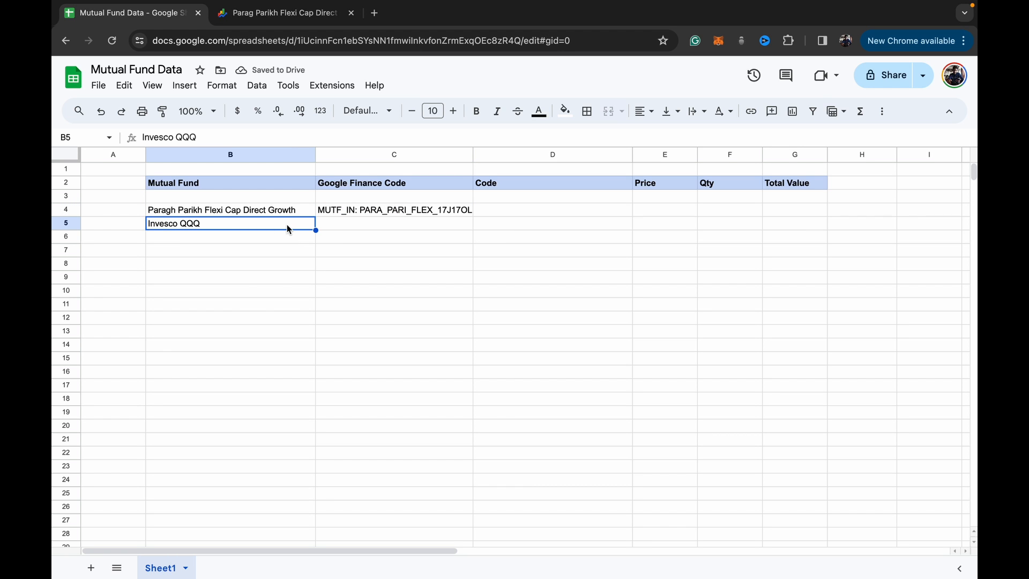
click(284, 13)
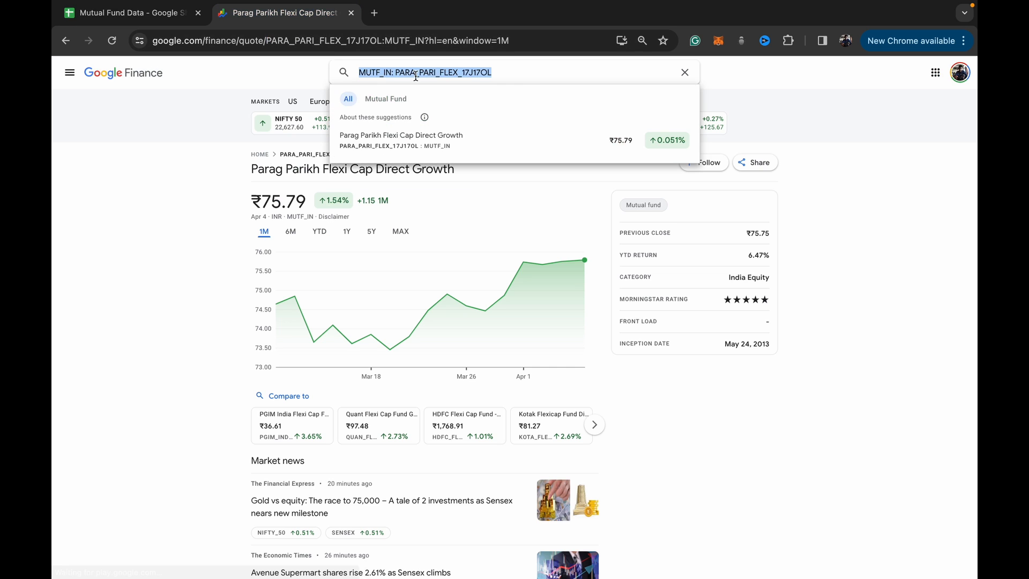
text(qq)
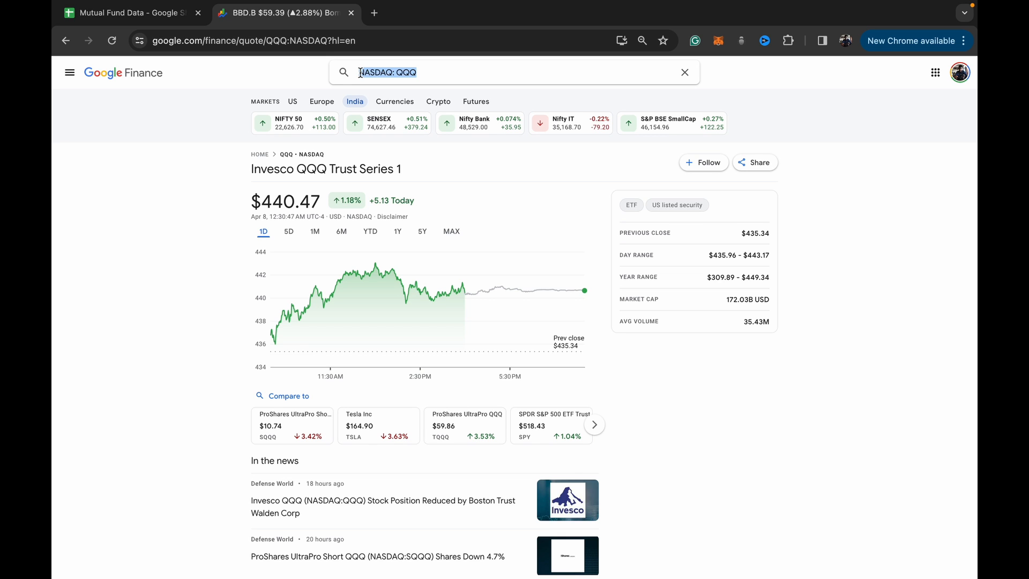
click(129, 13)
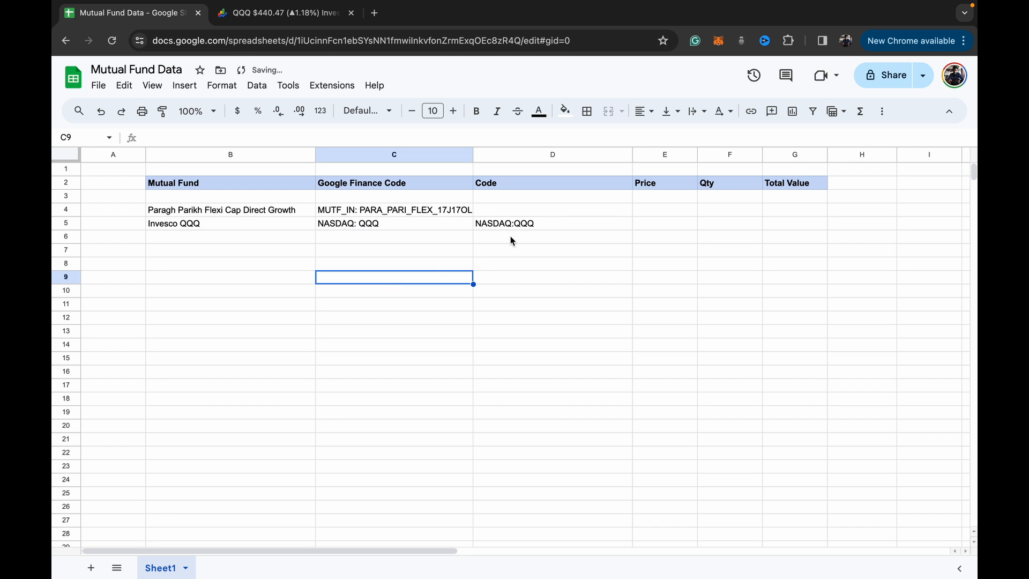
click(553, 222)
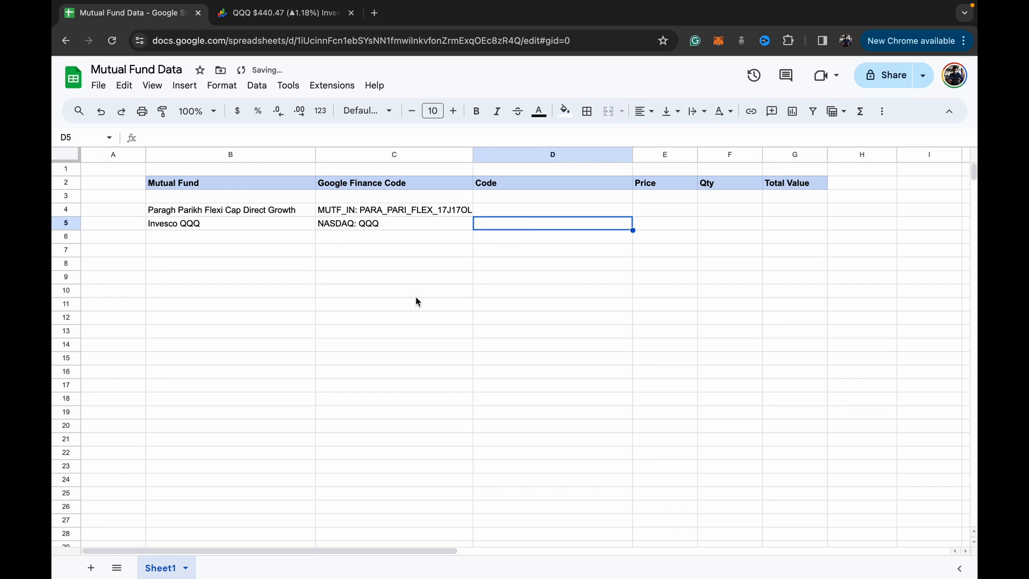
click(394, 290)
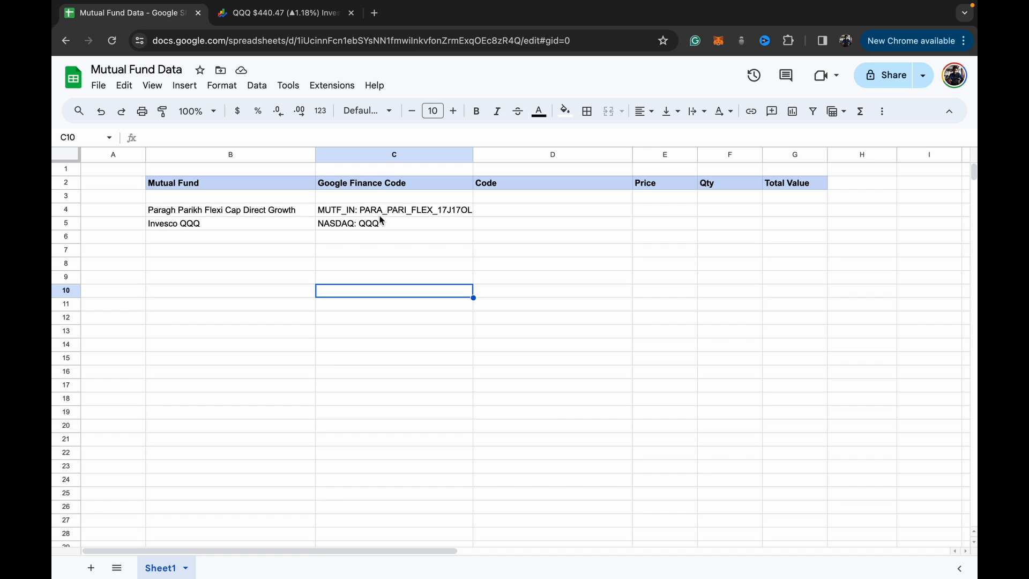
click(394, 210)
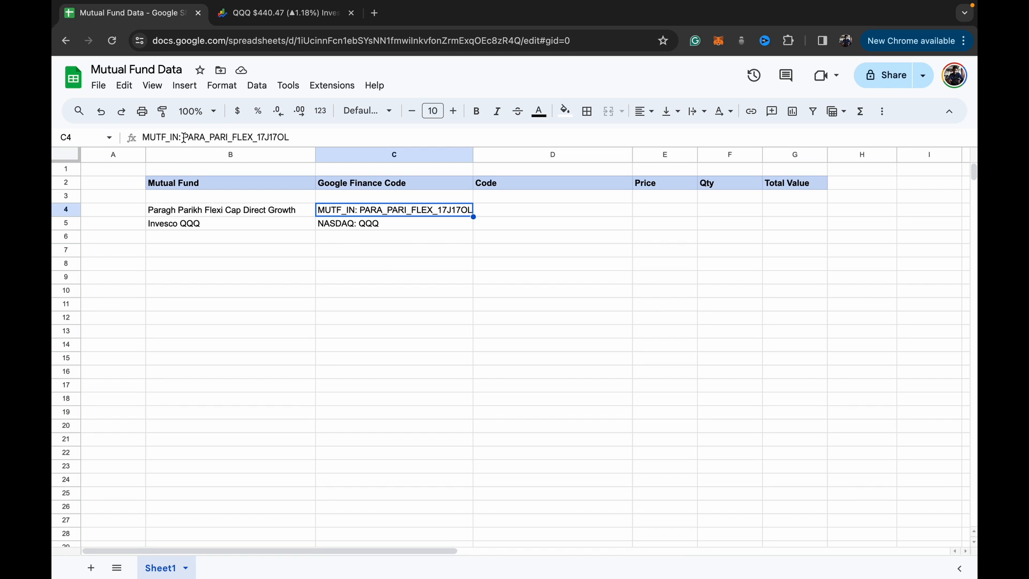
mouse_move(591, 205)
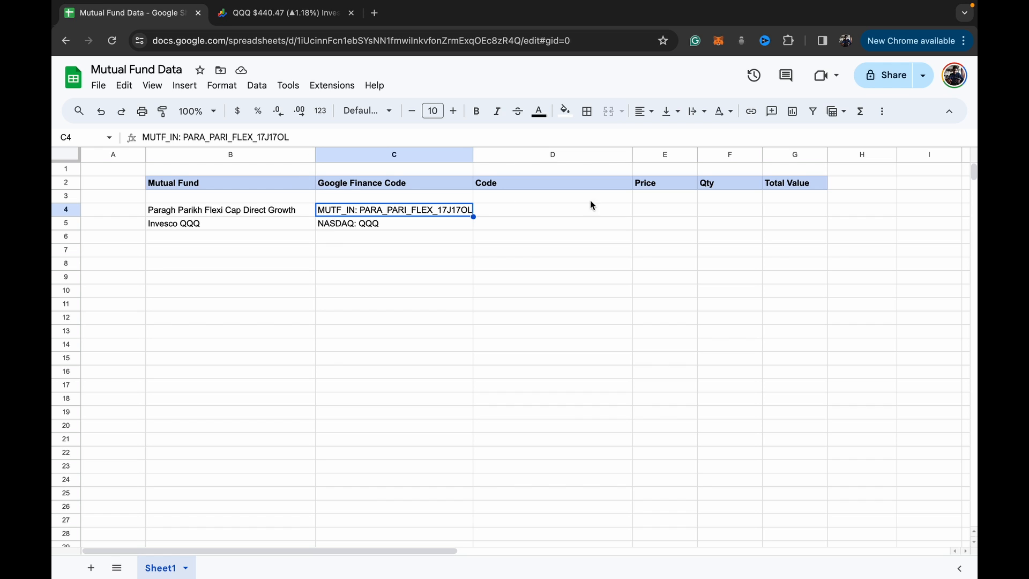
click(552, 210)
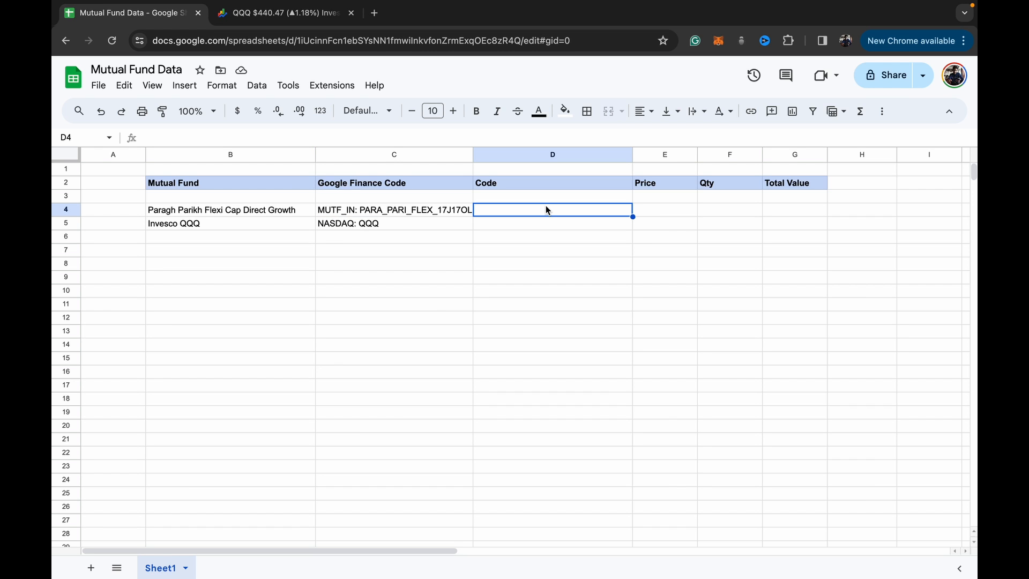
Enter =REGEXREPLACE(C4," ","") in D4 and autofill it down to D5.
text(=)
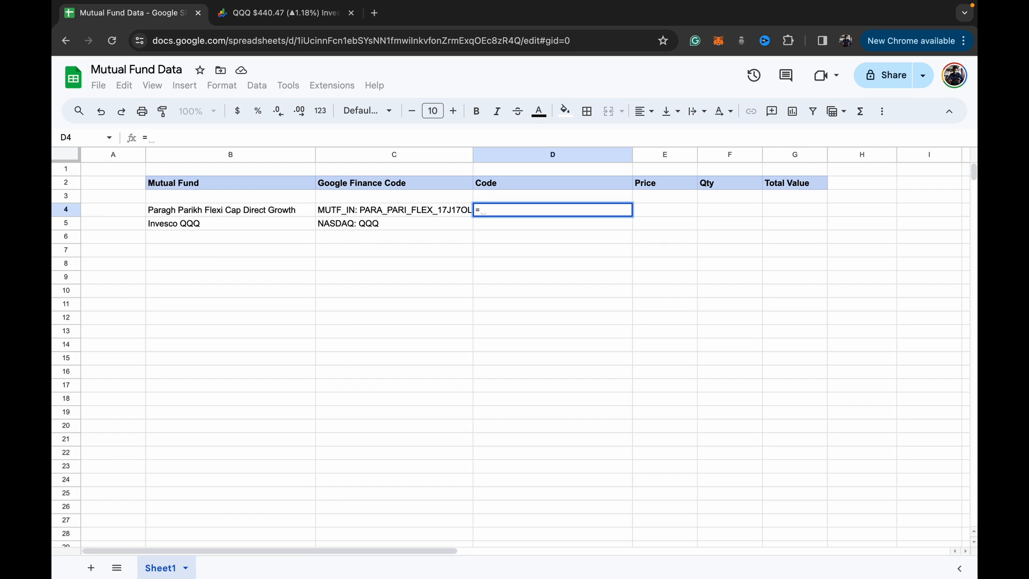
mouse_move(546, 205)
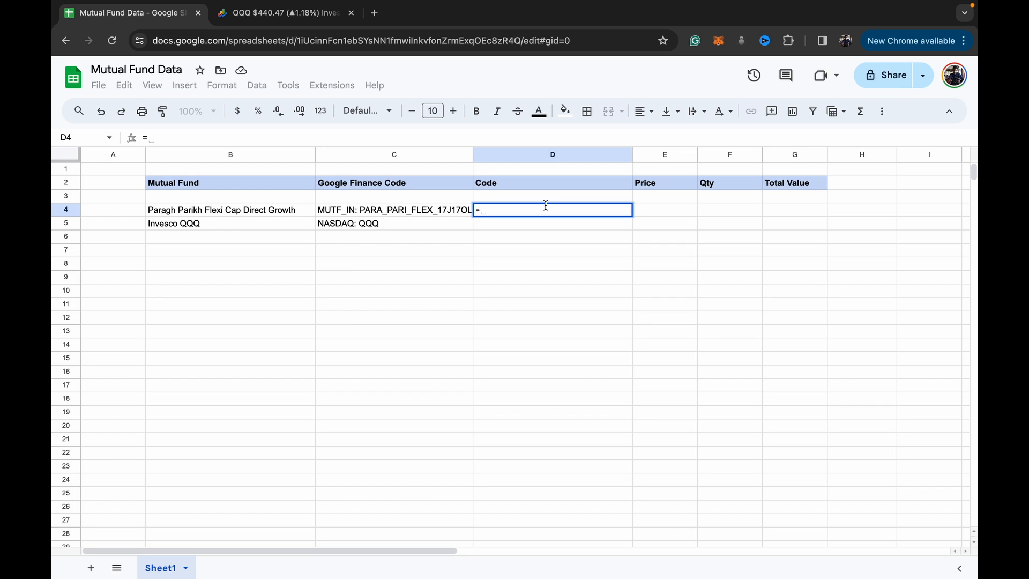
text(REGEXREPLACE()
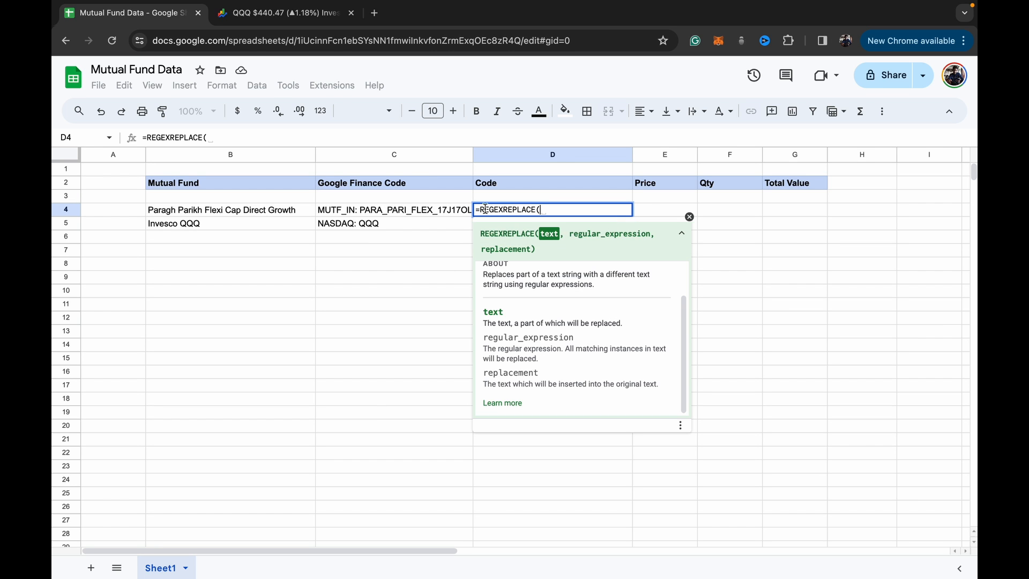
click(394, 209)
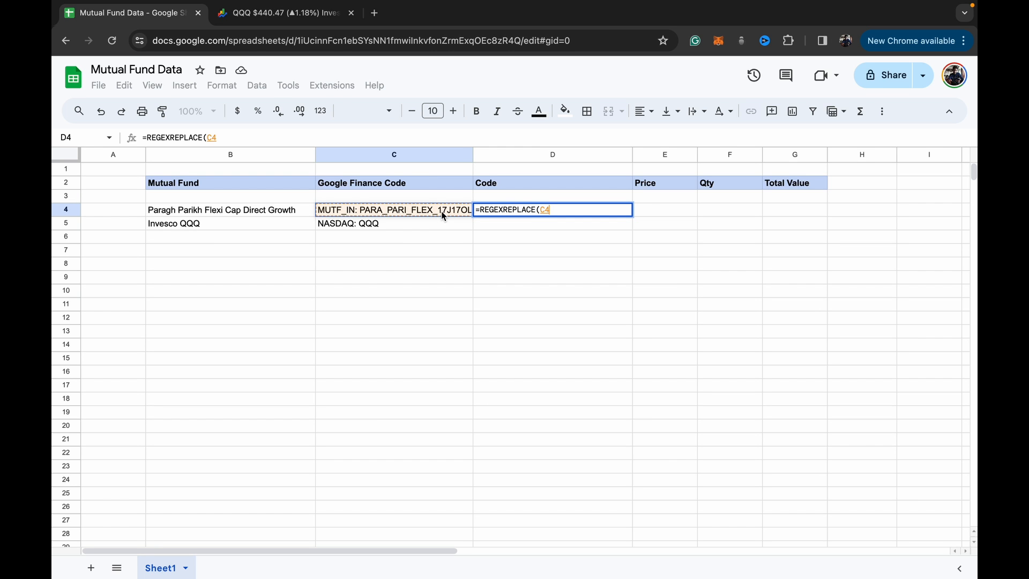
text(," ",)
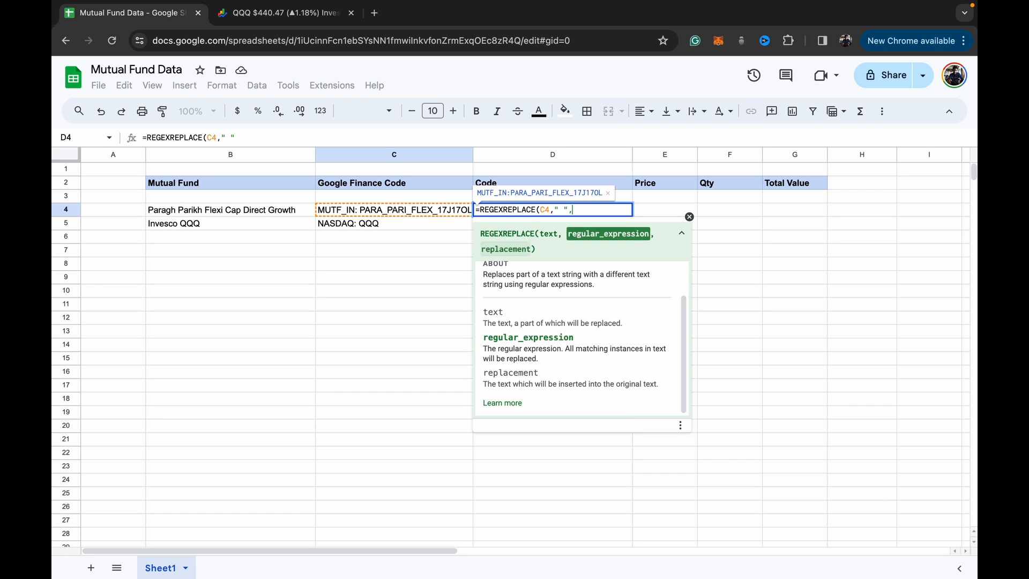
key(Enter)
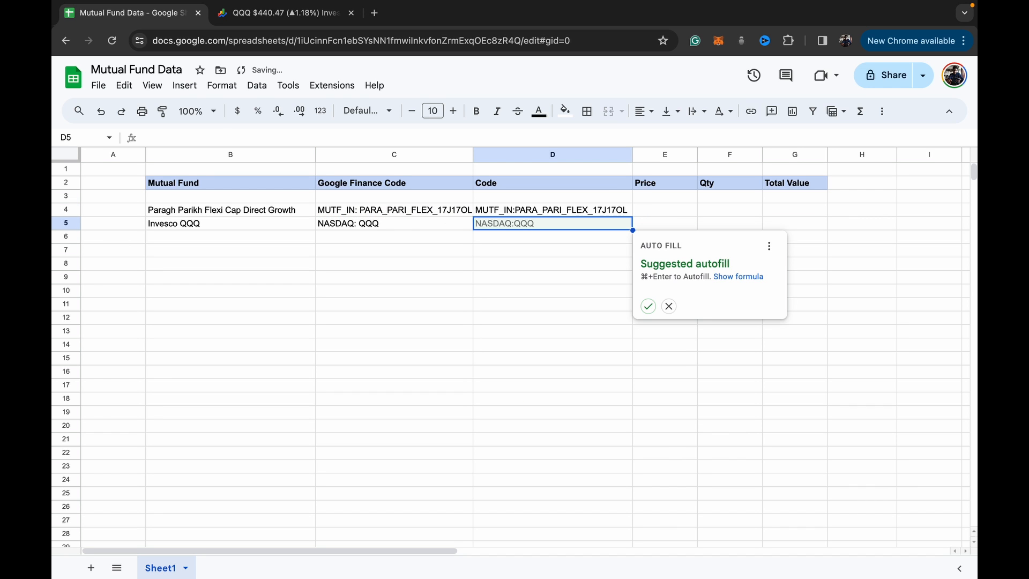
click(668, 306)
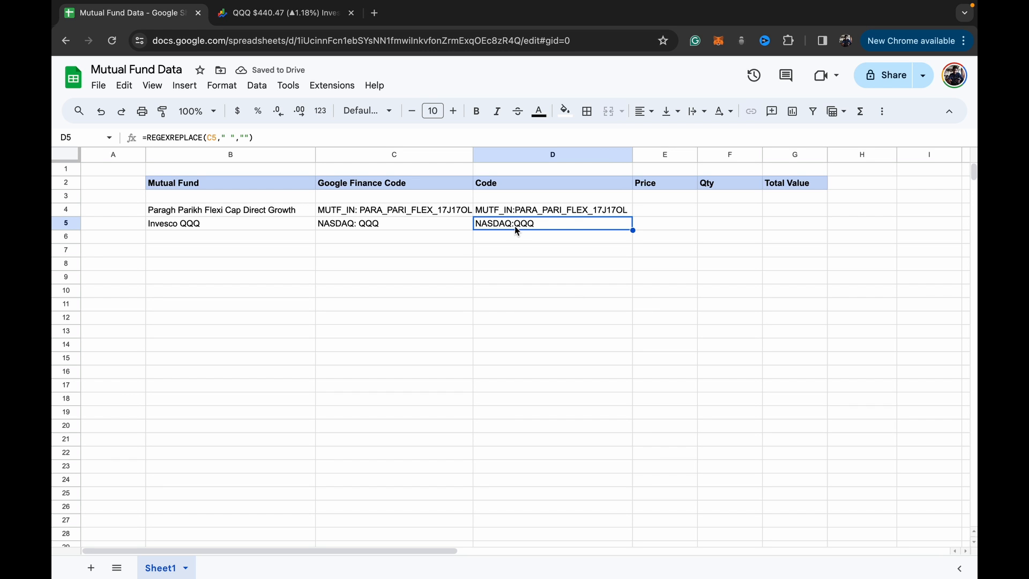
click(664, 209)
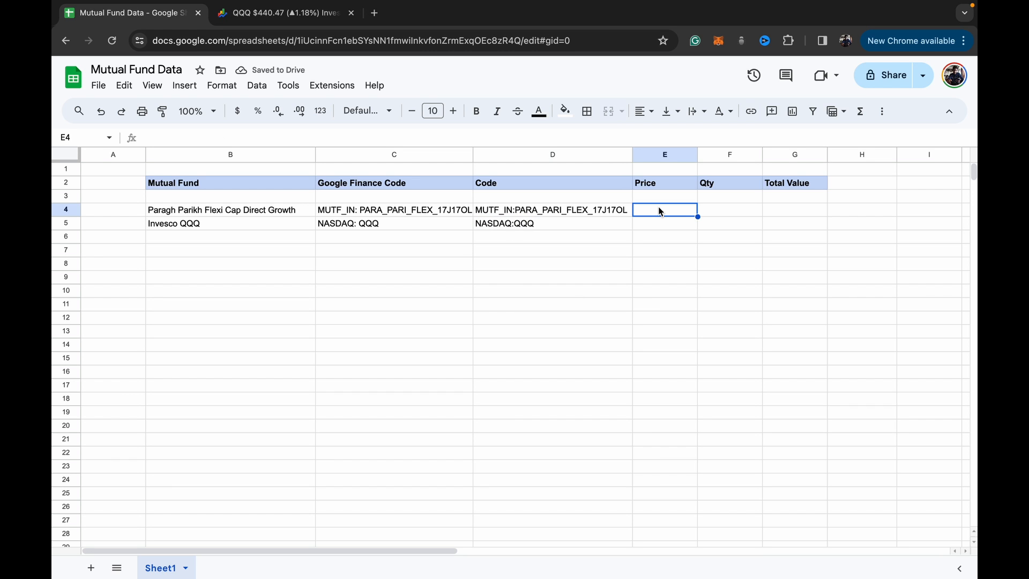
Enter =GOOGLEFINANCE(D4,"price") in E4 for the first fund's live price.
text(=GOO)
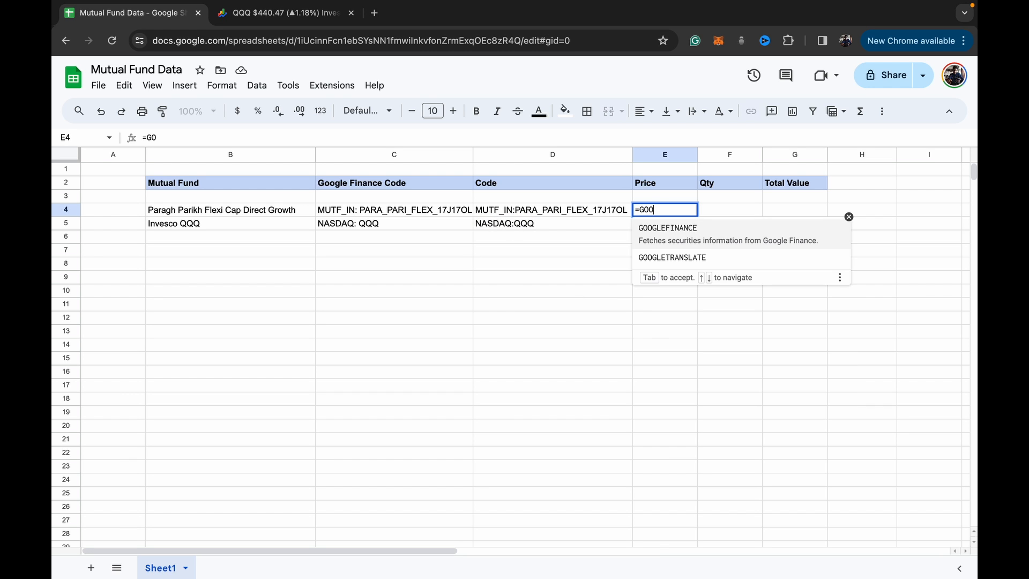
key(Tab)
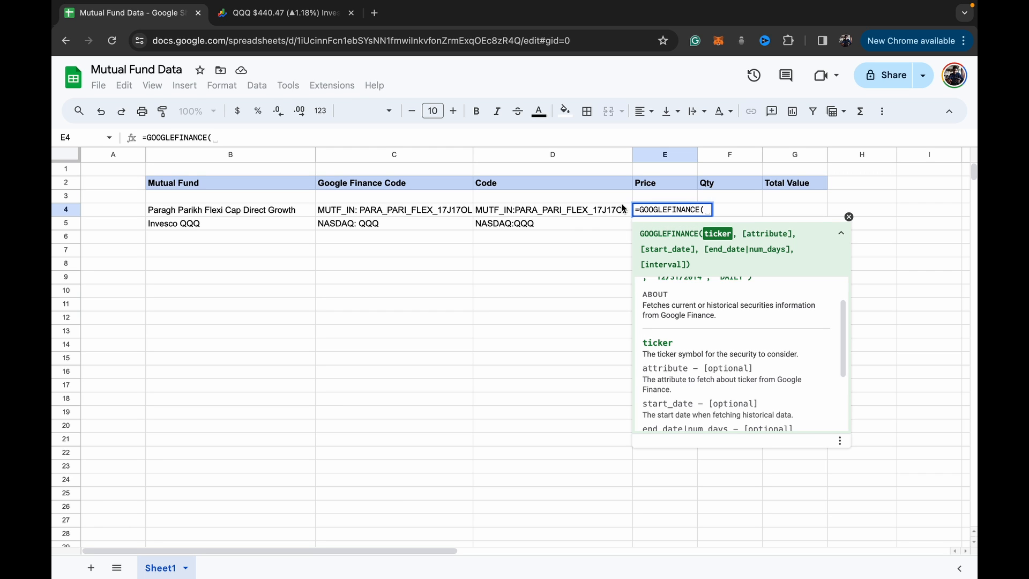
click(552, 209)
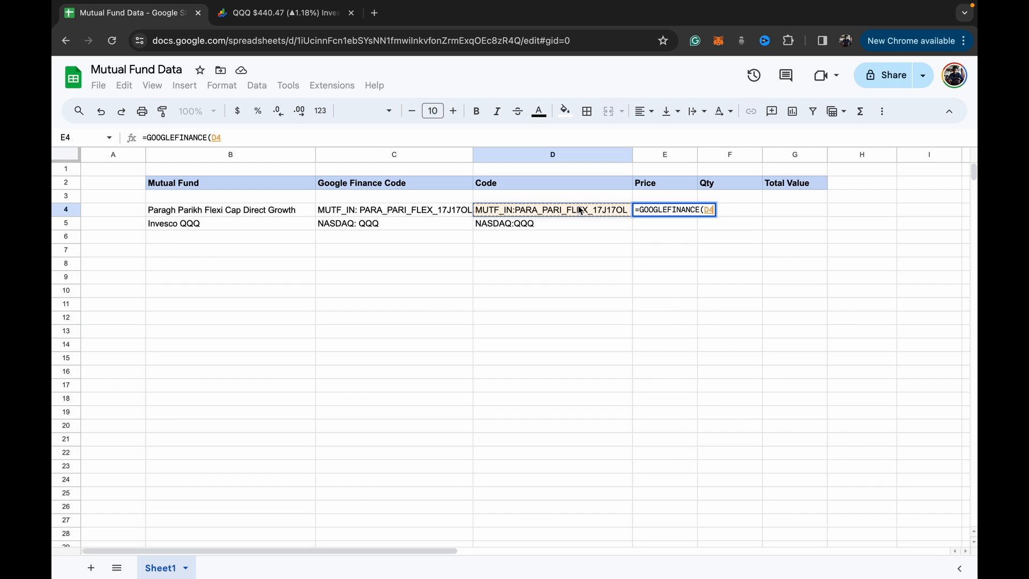
text(,)
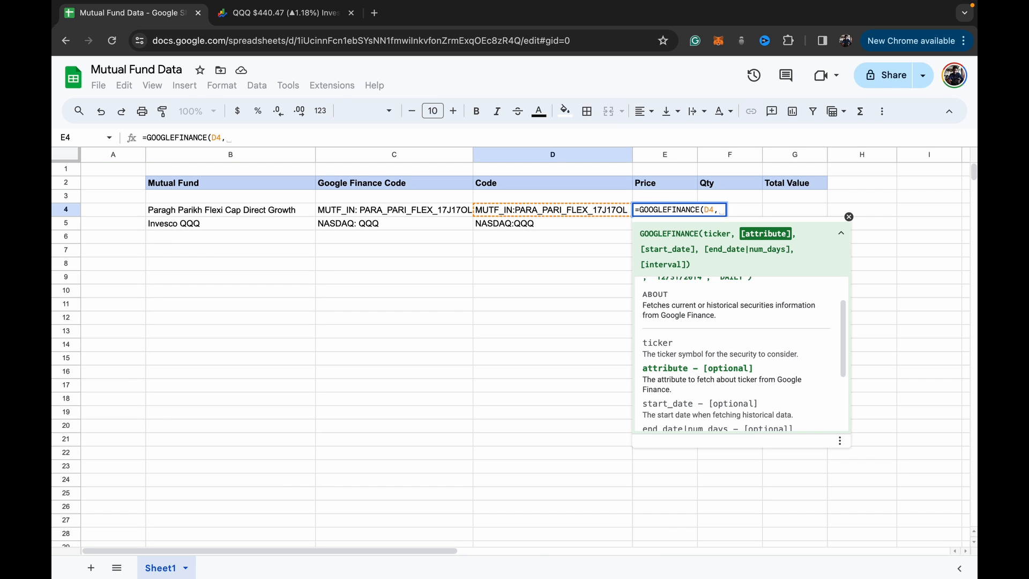
text(')
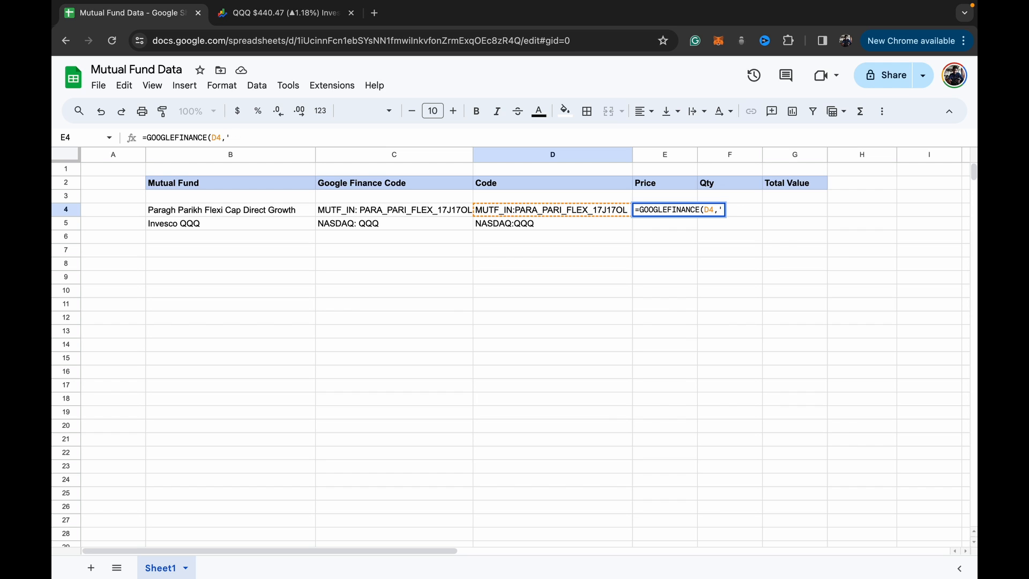
text("price"))
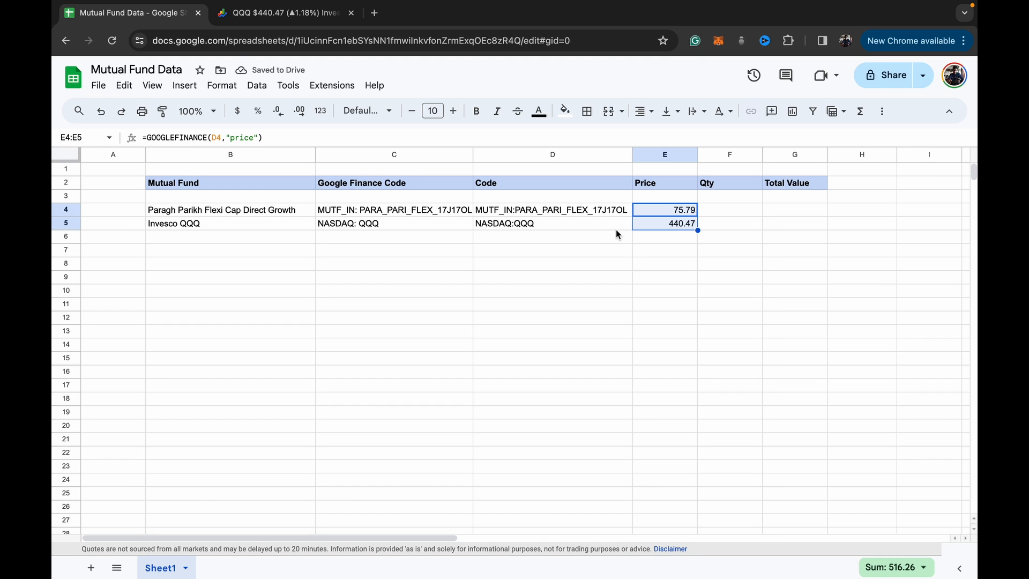
click(552, 249)
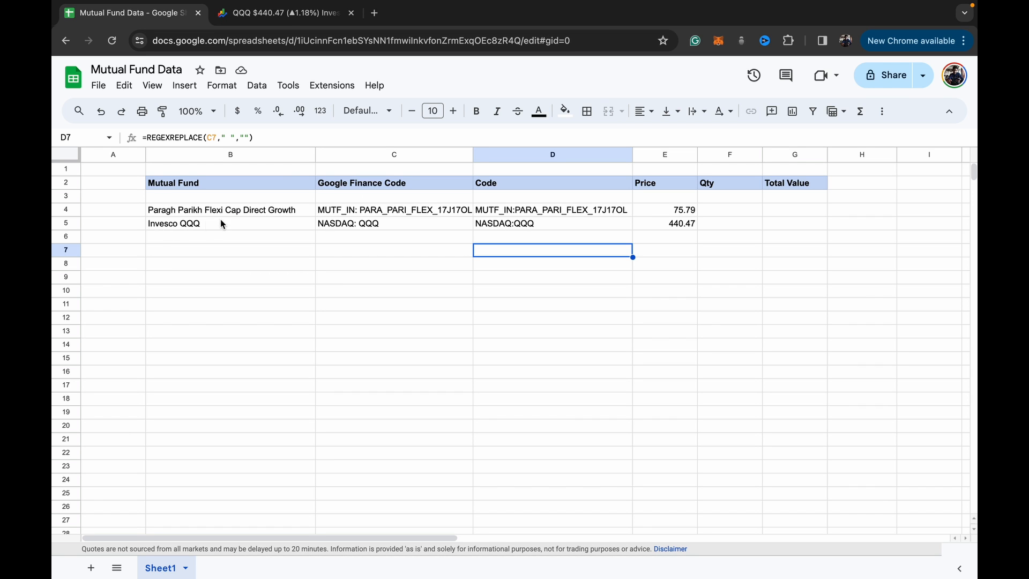
mouse_move(663, 225)
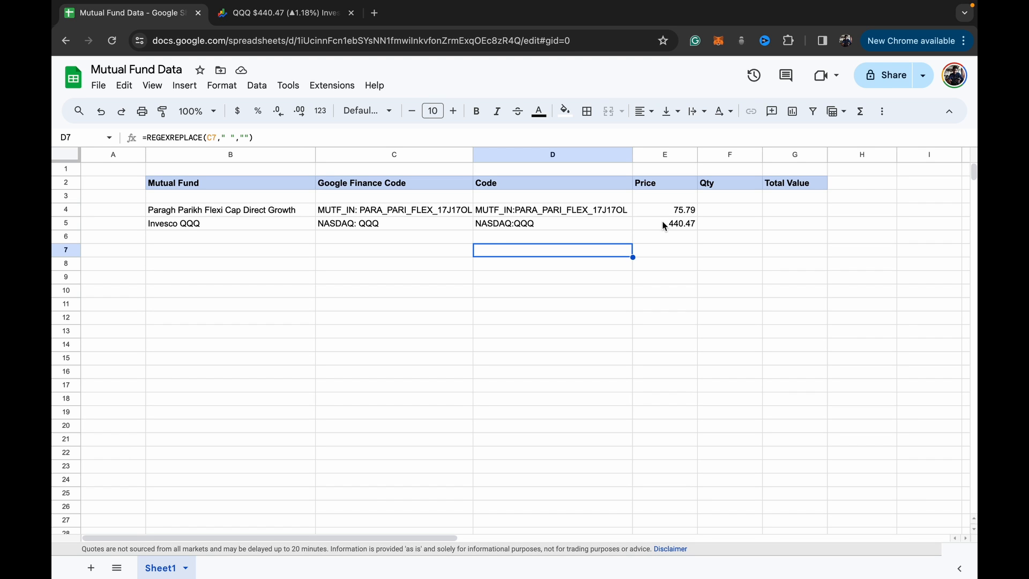
mouse_move(667, 225)
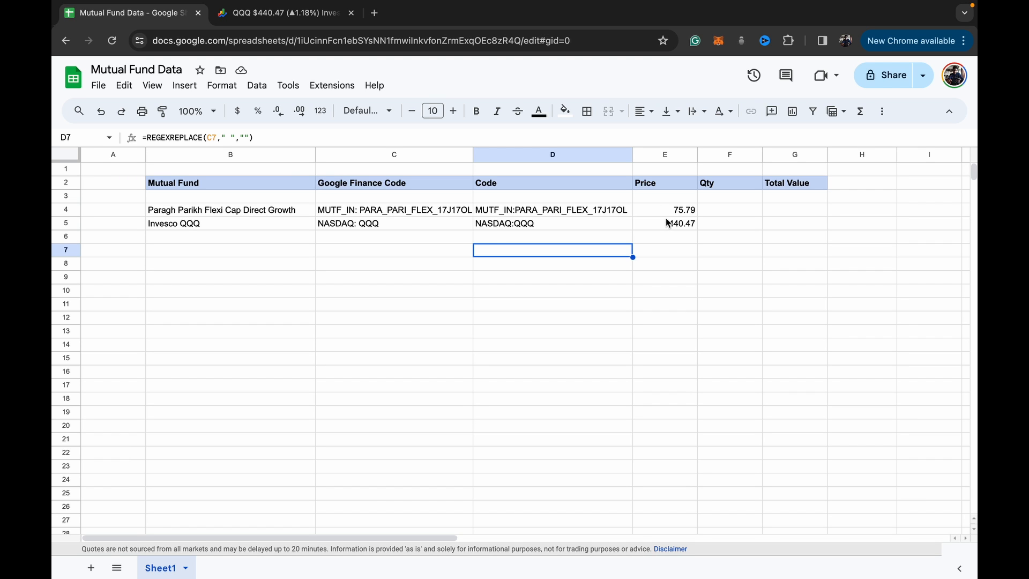
mouse_move(667, 223)
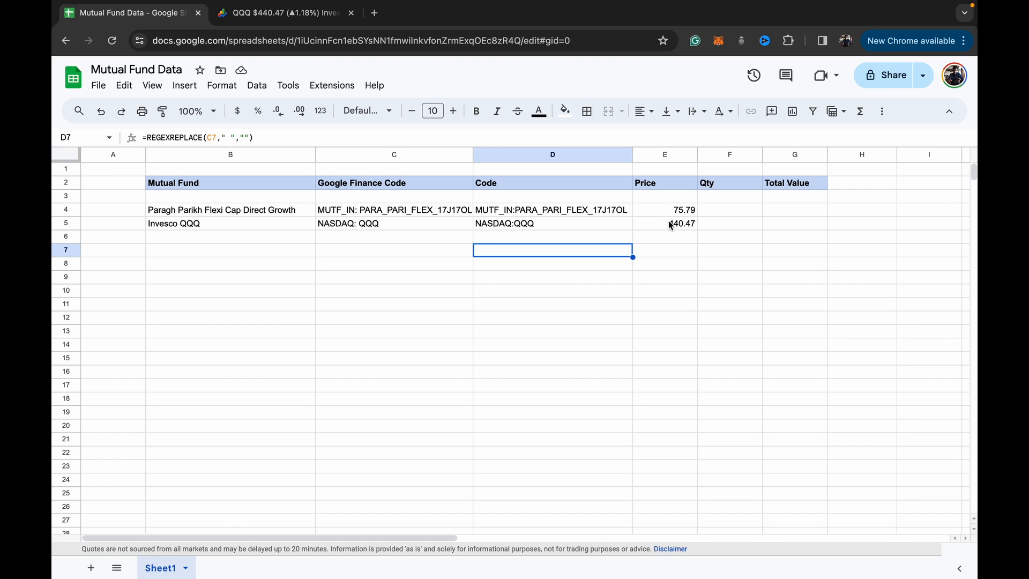
mouse_move(684, 254)
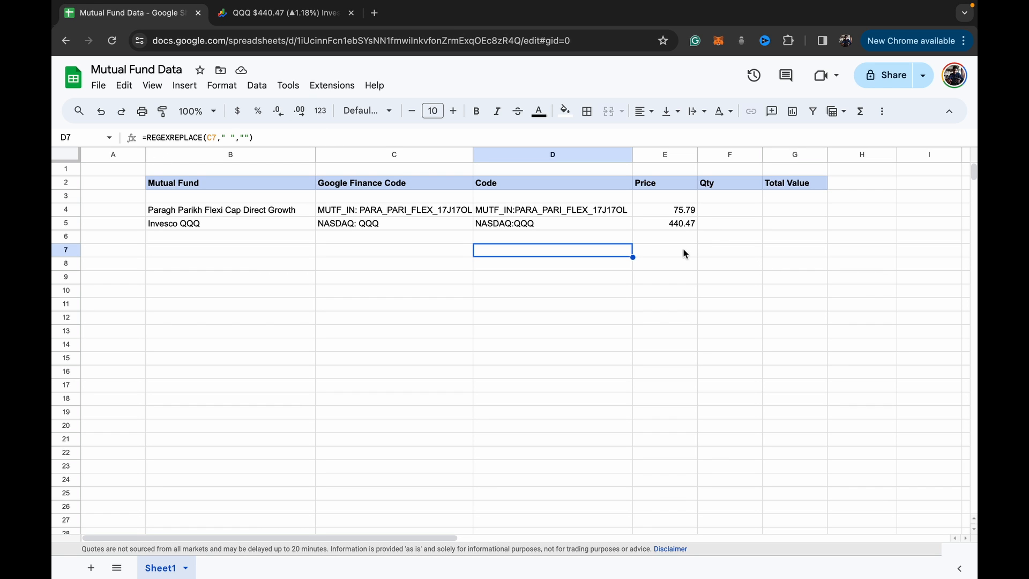
Enter quantities 456 and 19 and the total value formula =E4*F4.
click(730, 209)
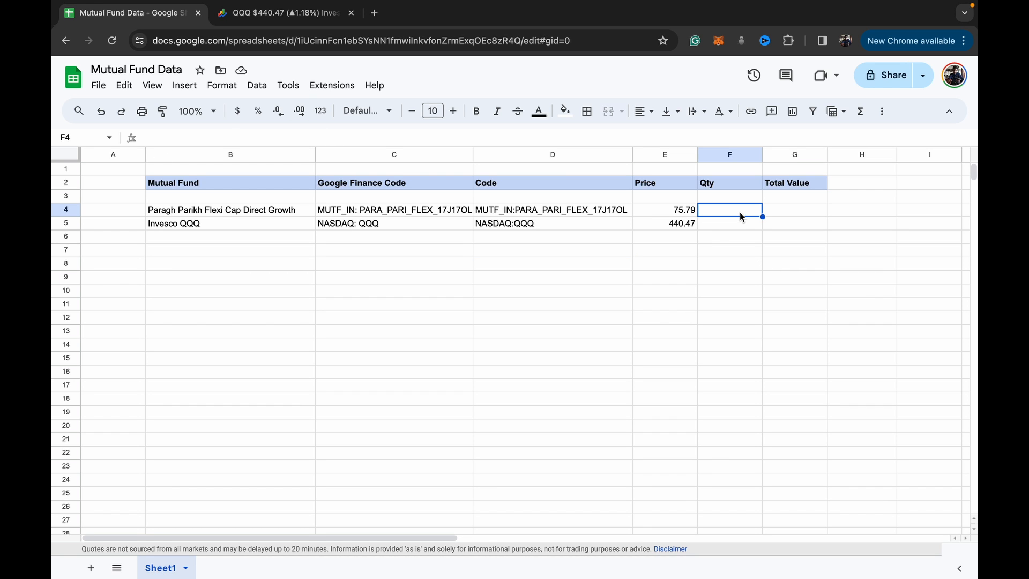
text(456)
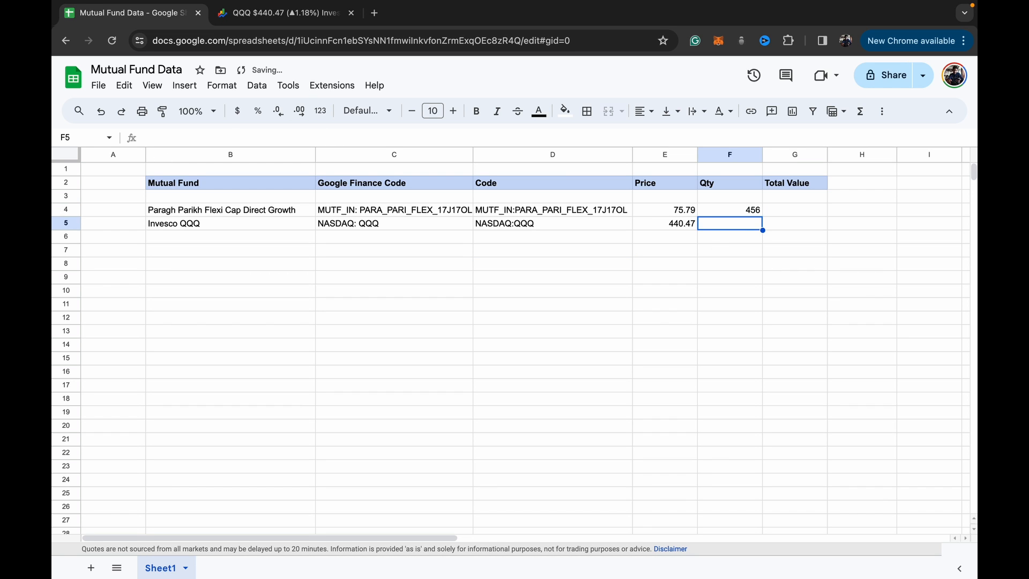
text(19)
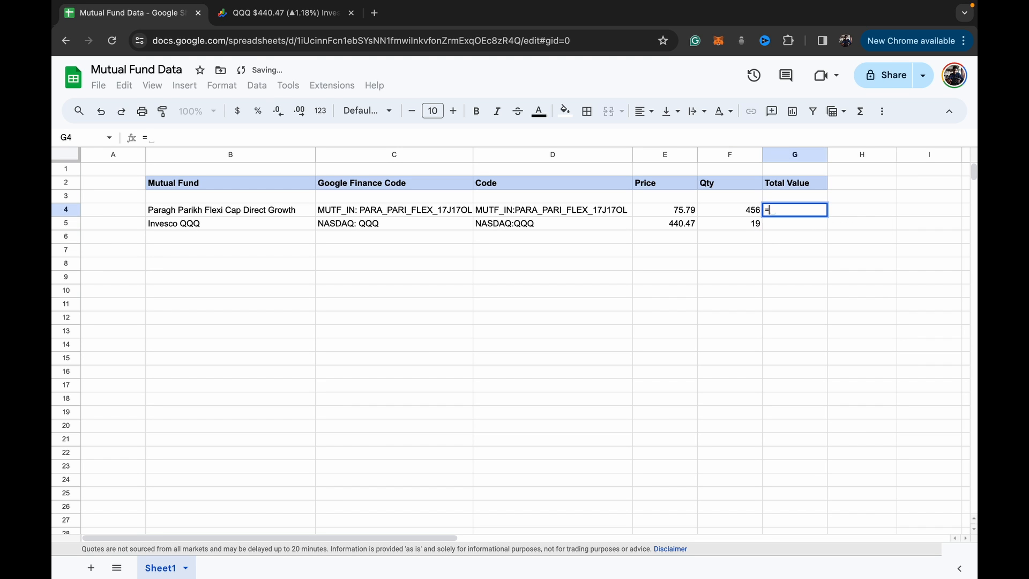
text(=E4*F4)
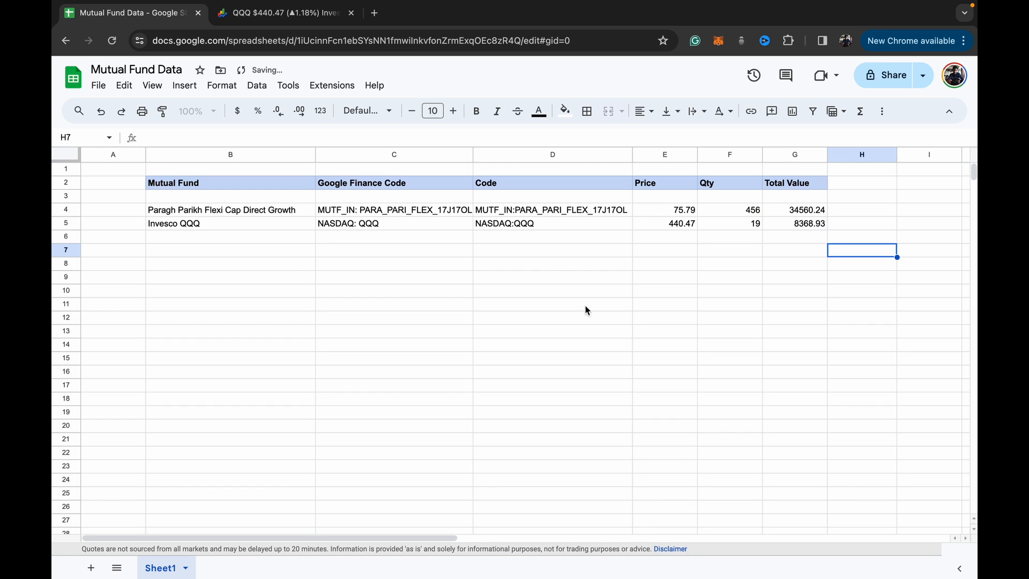
Add currency notes INR in H4 and CURRENCY in H5.
click(863, 210)
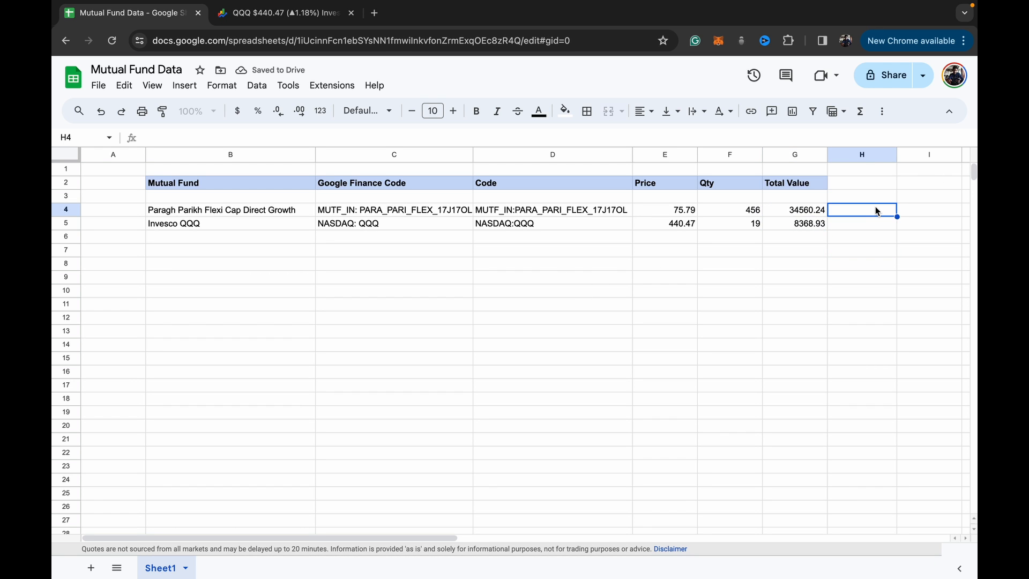
text(INR)
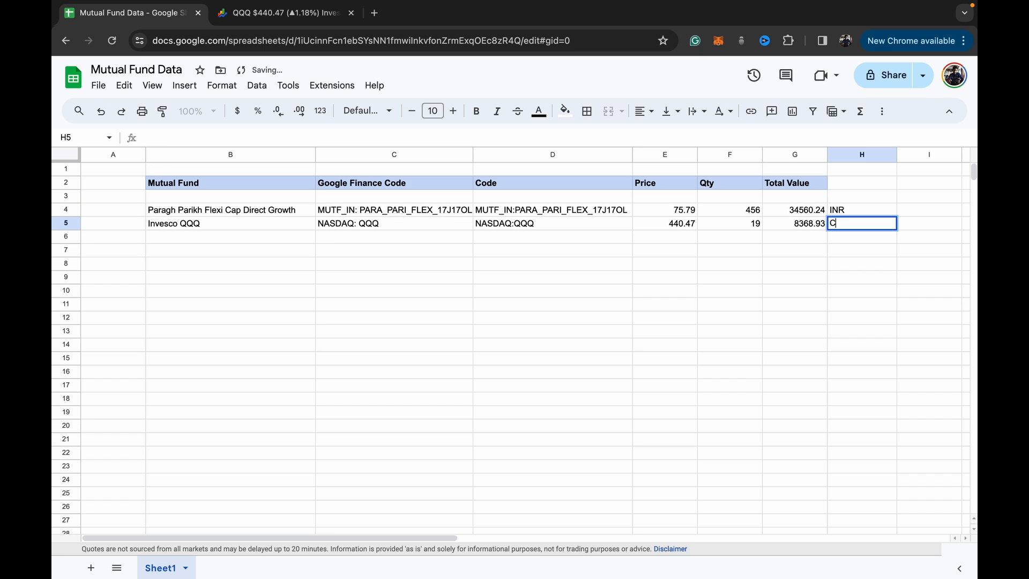
text(URRENCY)
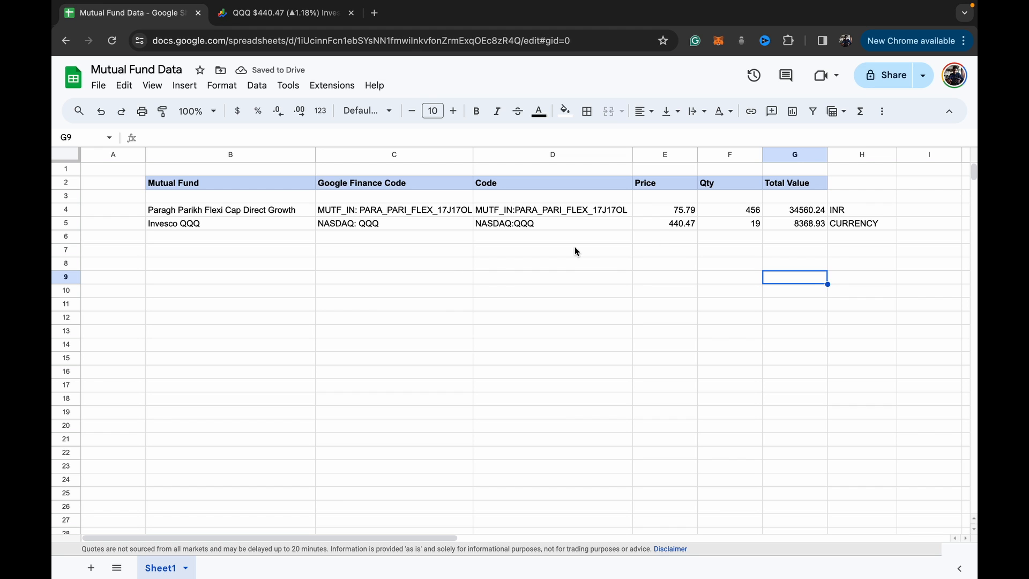
Start a GOOGLEFINANCE formula in E8 and open its Learn more help article.
text(=go)
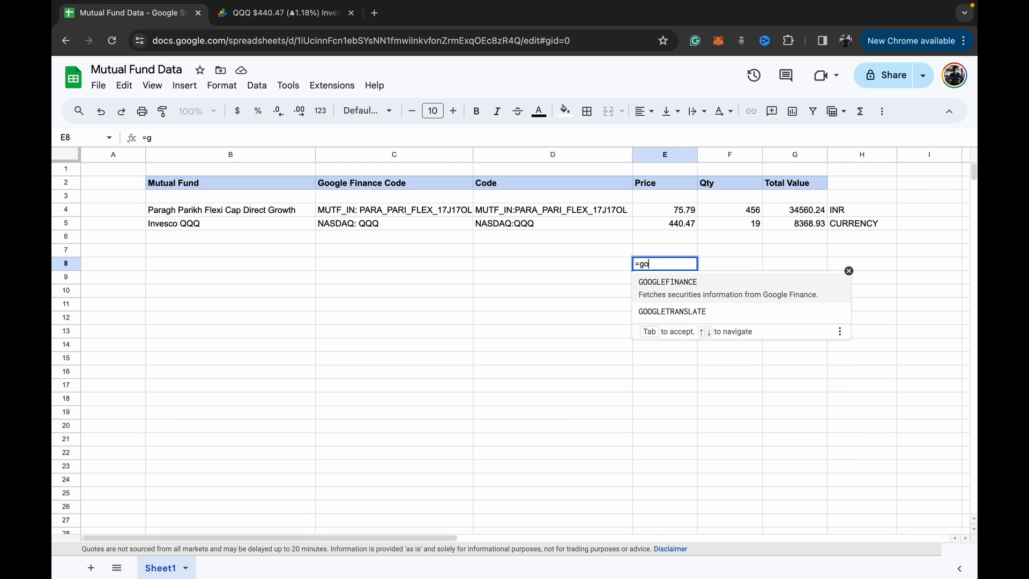
key(Tab)
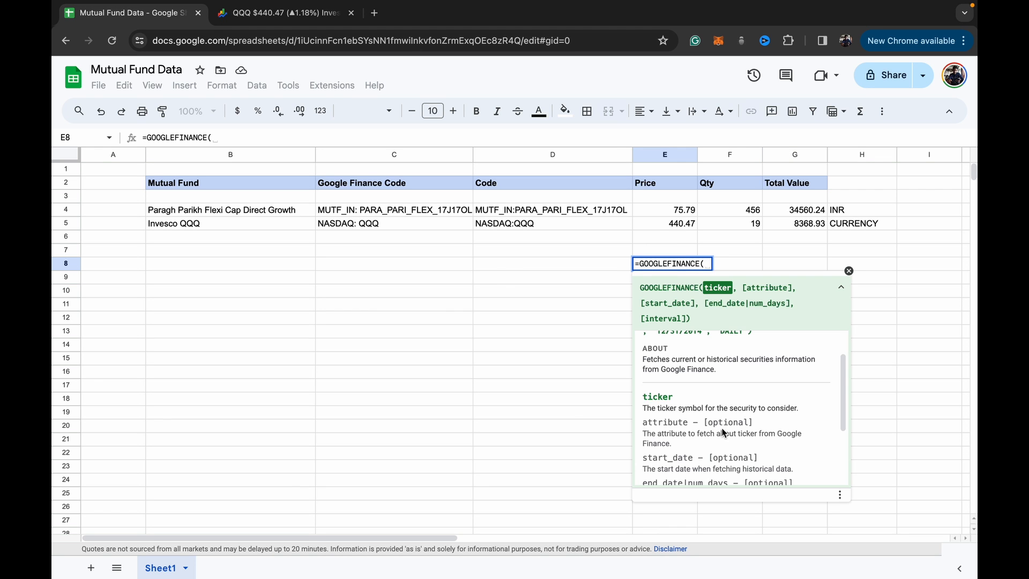
click(840, 494)
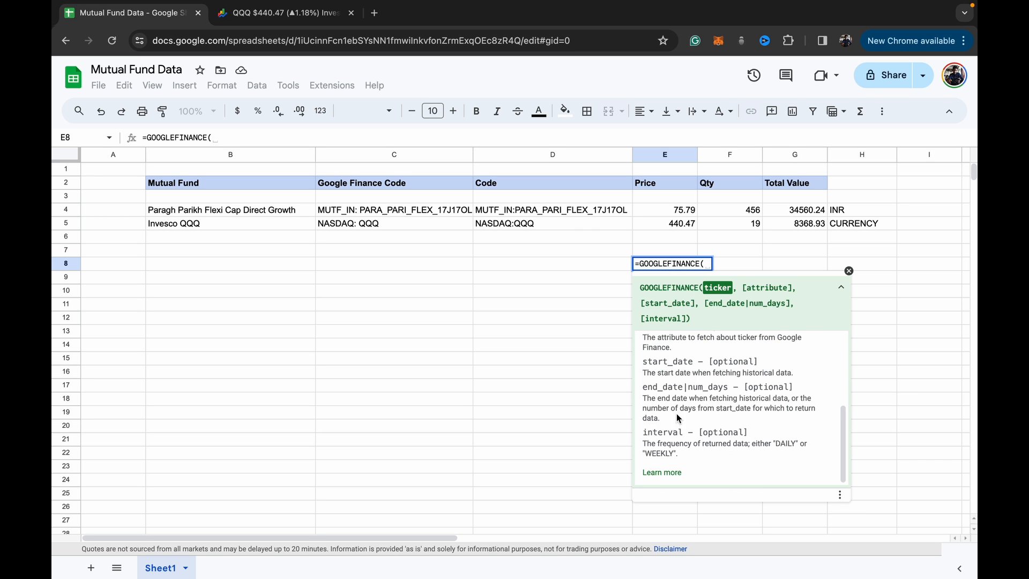
click(661, 471)
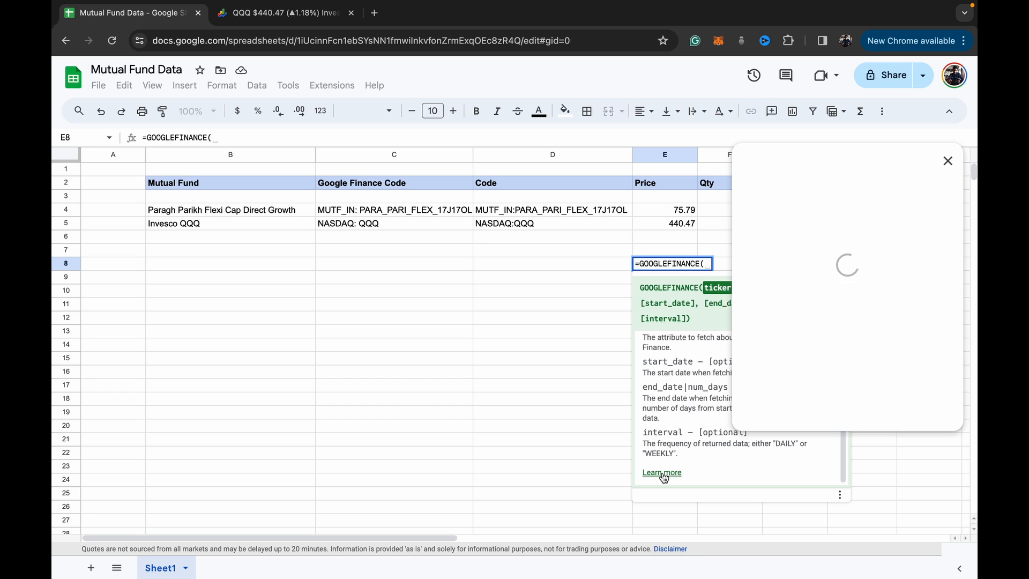
Scroll down through the GOOGLEFINANCE help article.
click(661, 472)
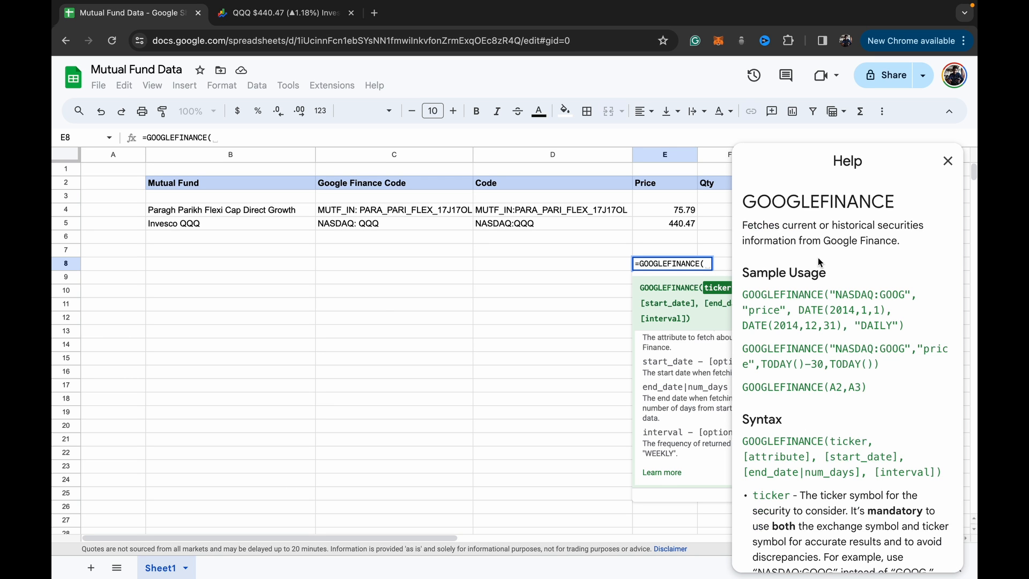
scroll(down, 3)
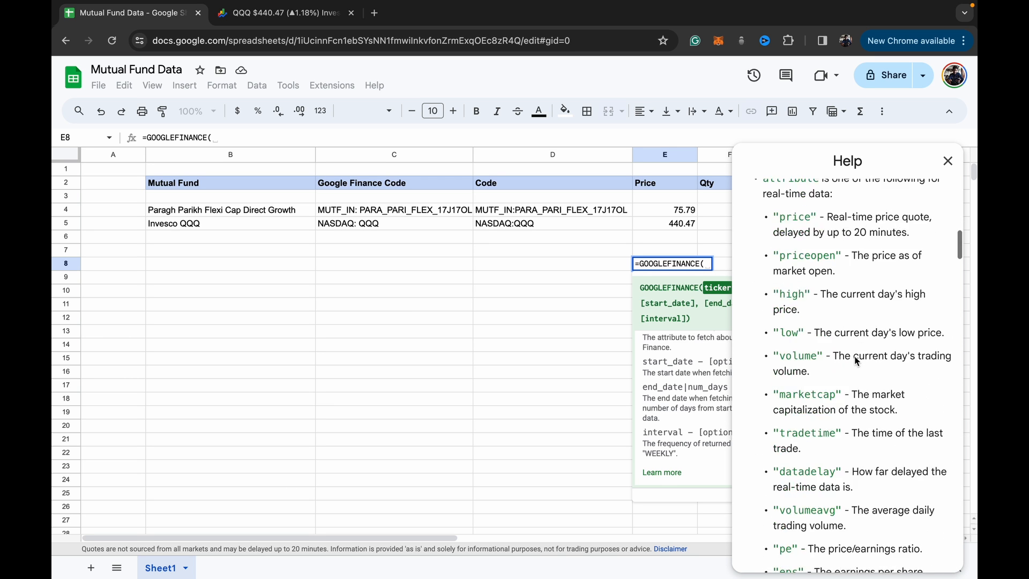
scroll(down, 3)
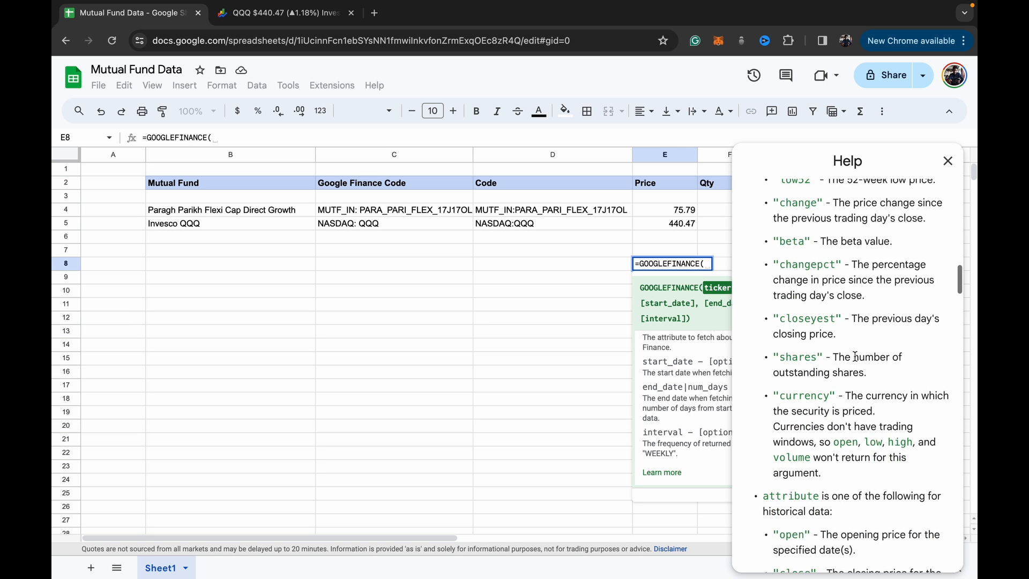
scroll(down, 3)
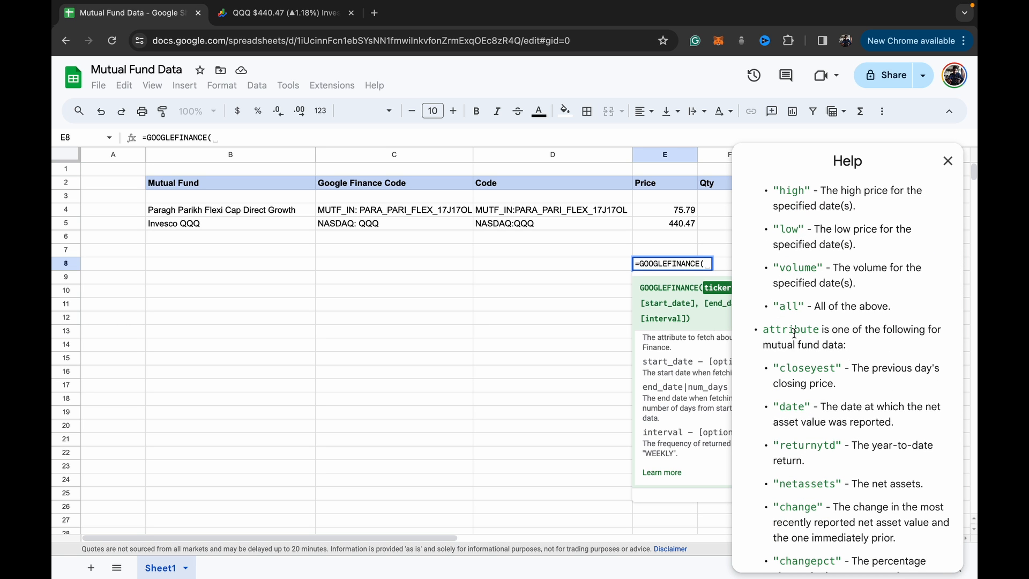
Select E4 to drop the E8 draft, then read mutual fund attributes like returnytd.
click(664, 210)
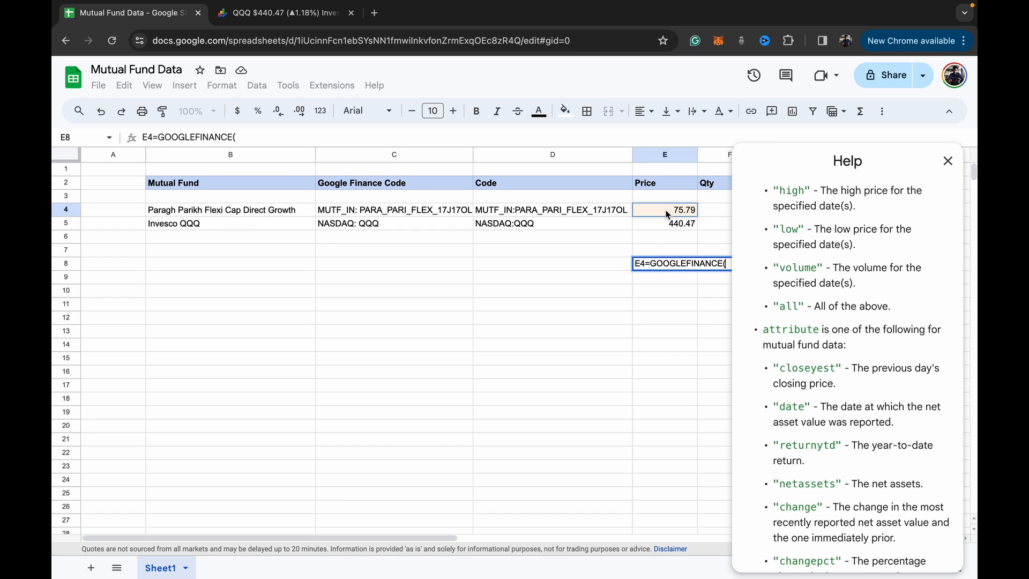
click(665, 223)
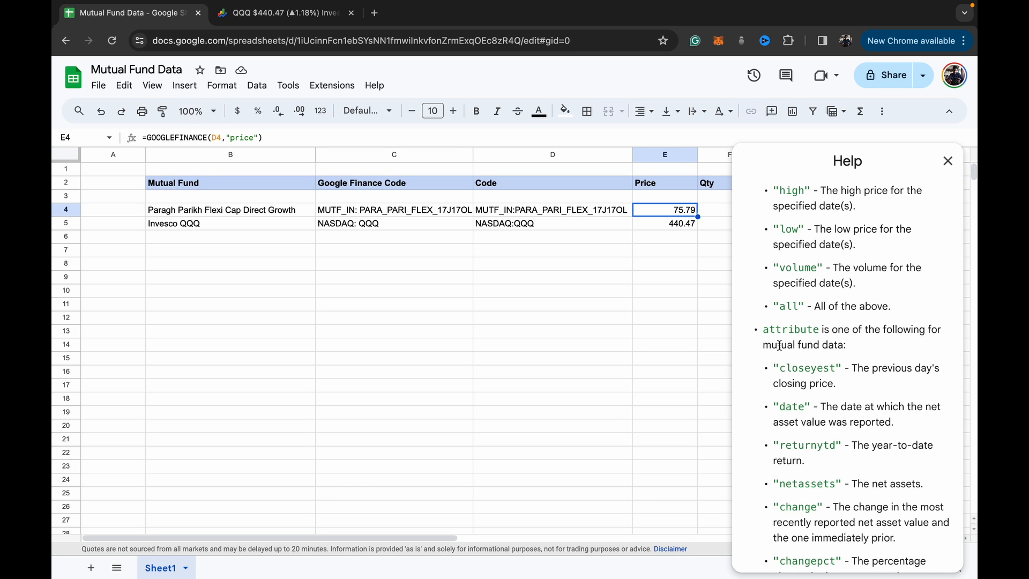
scroll(down, 3)
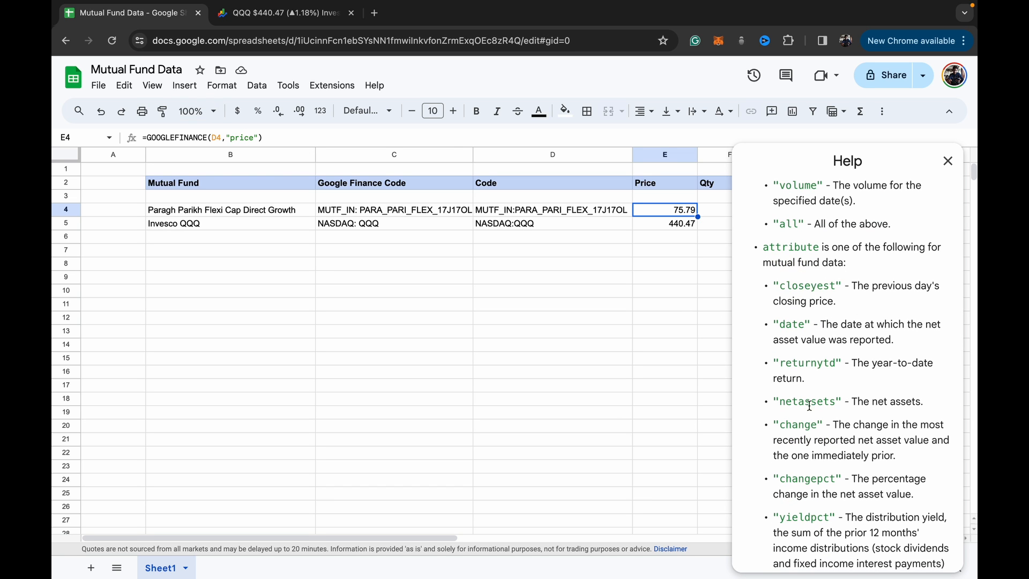
scroll(down, 3)
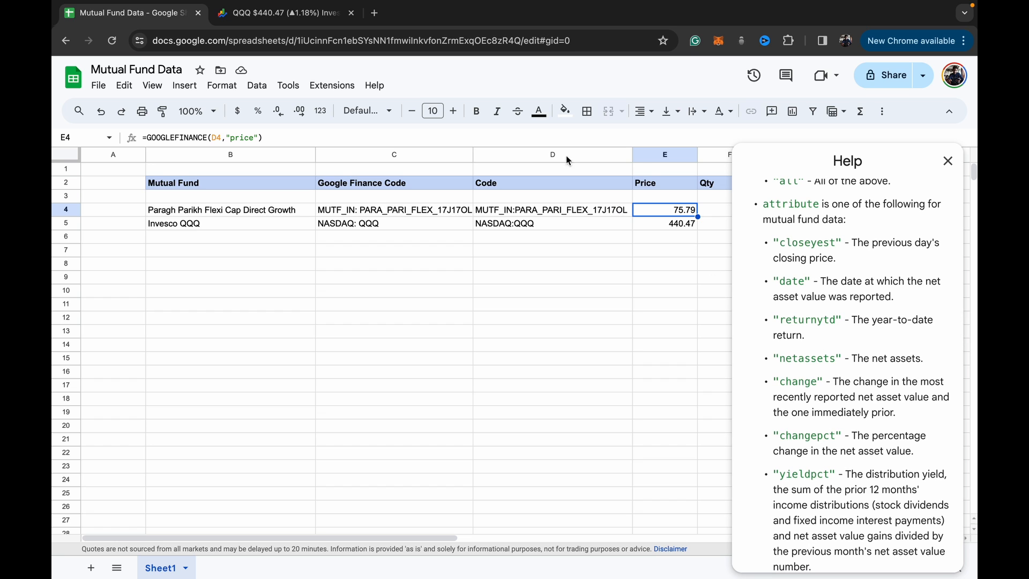
mouse_move(849, 333)
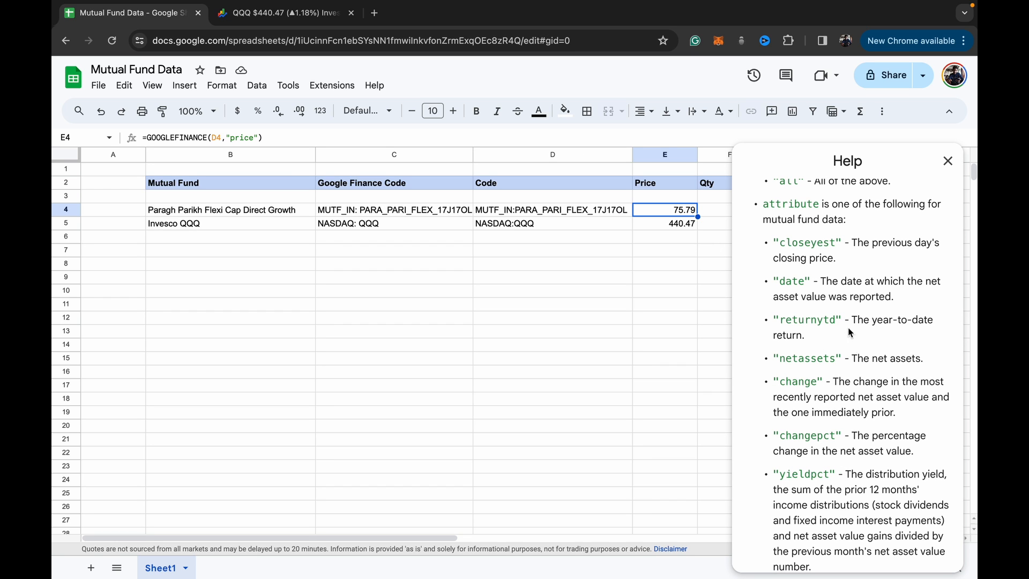
scroll(down, 3)
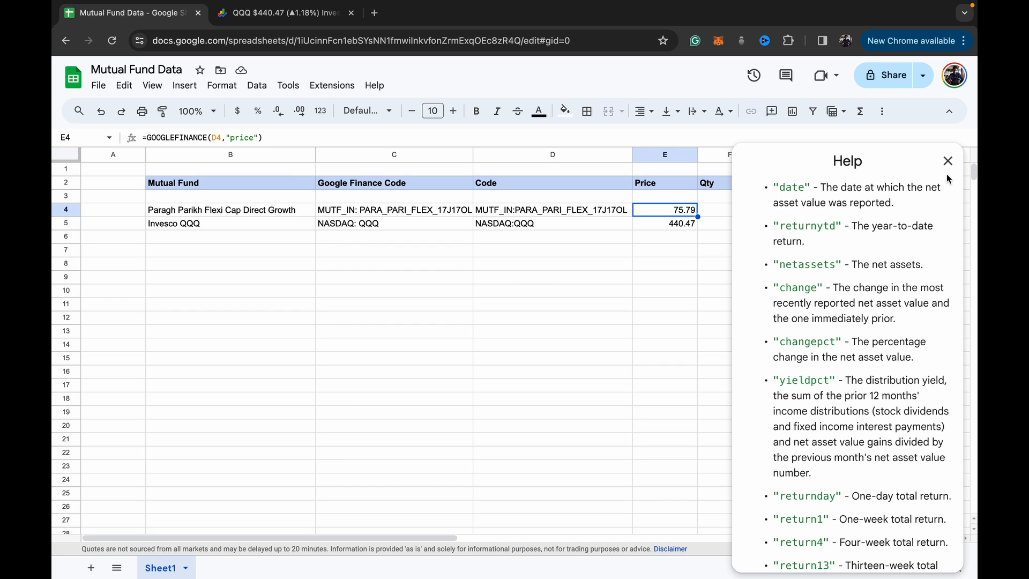
Close the GOOGLEFINANCE Help sidebar to reveal the full fund table.
click(948, 161)
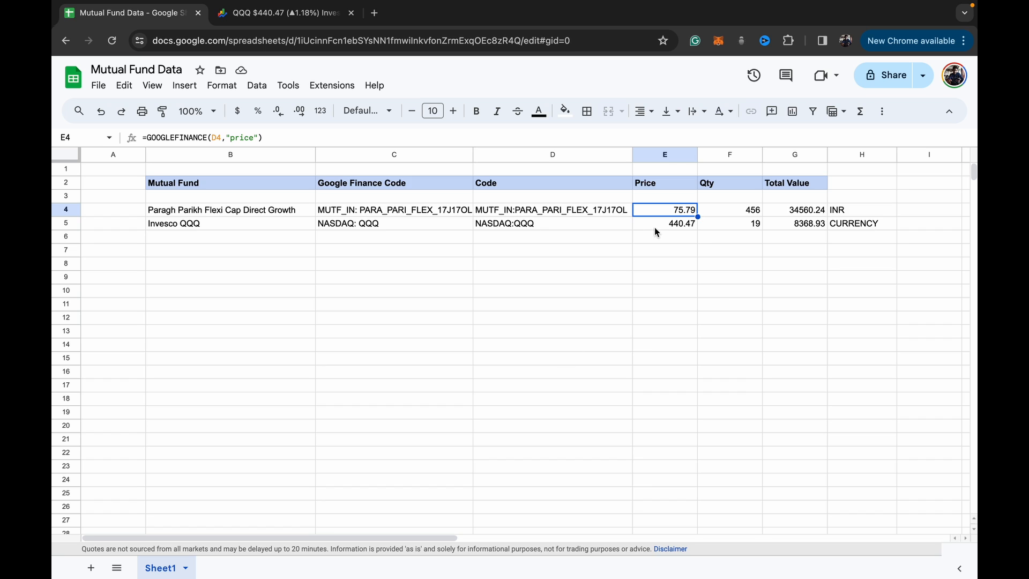
mouse_move(563, 218)
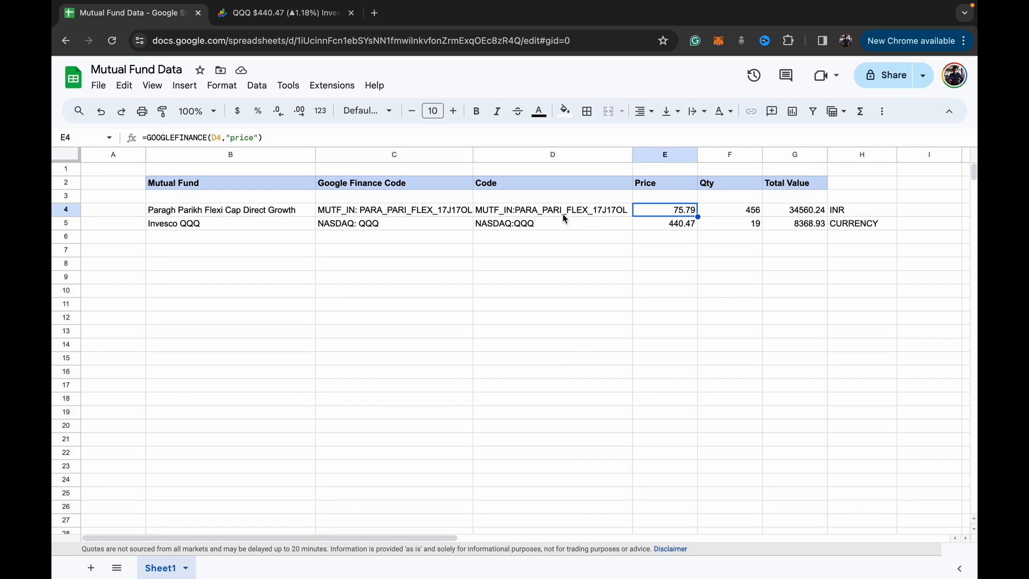
mouse_move(571, 212)
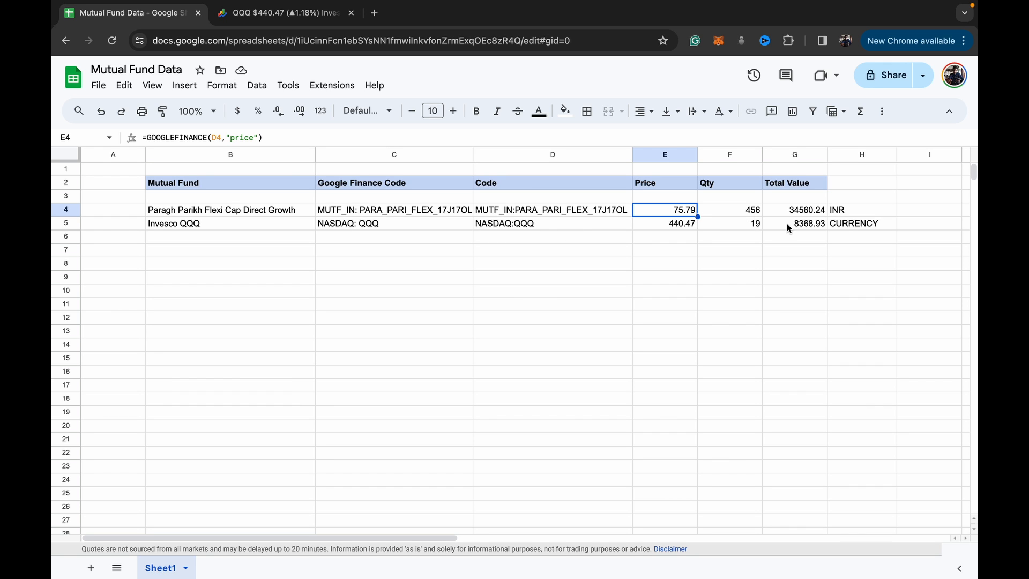
mouse_move(842, 254)
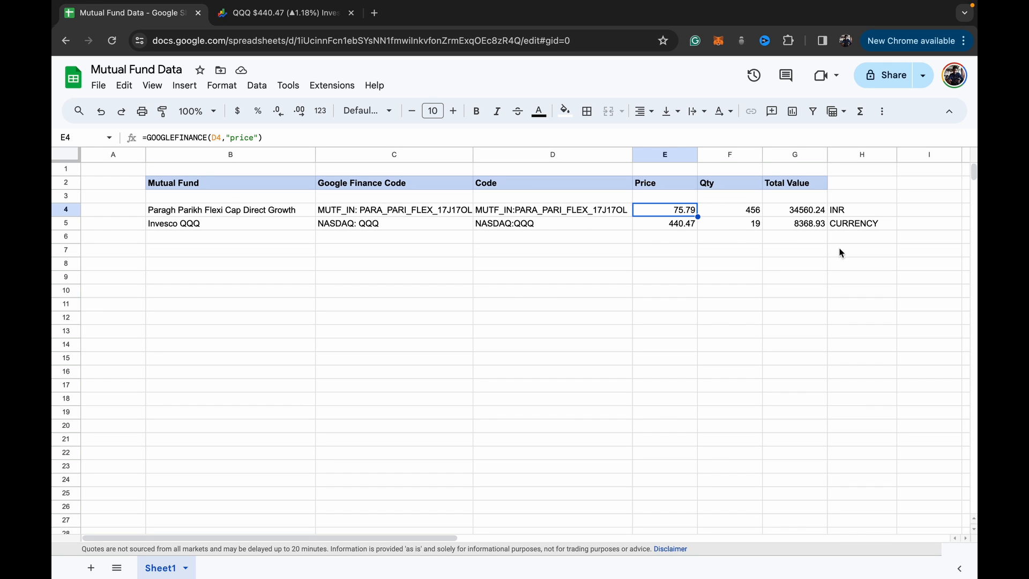
mouse_move(507, 240)
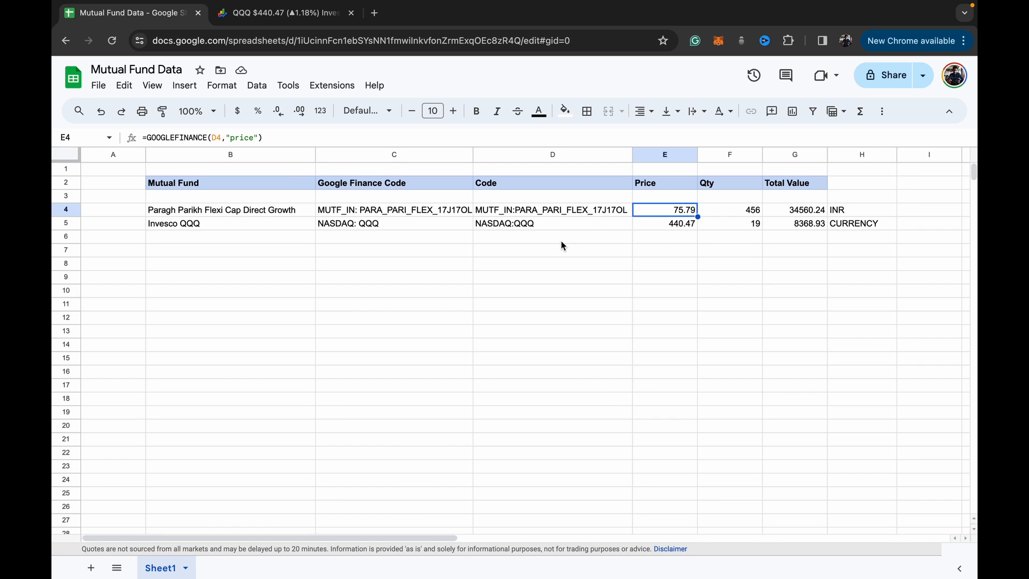
mouse_move(511, 241)
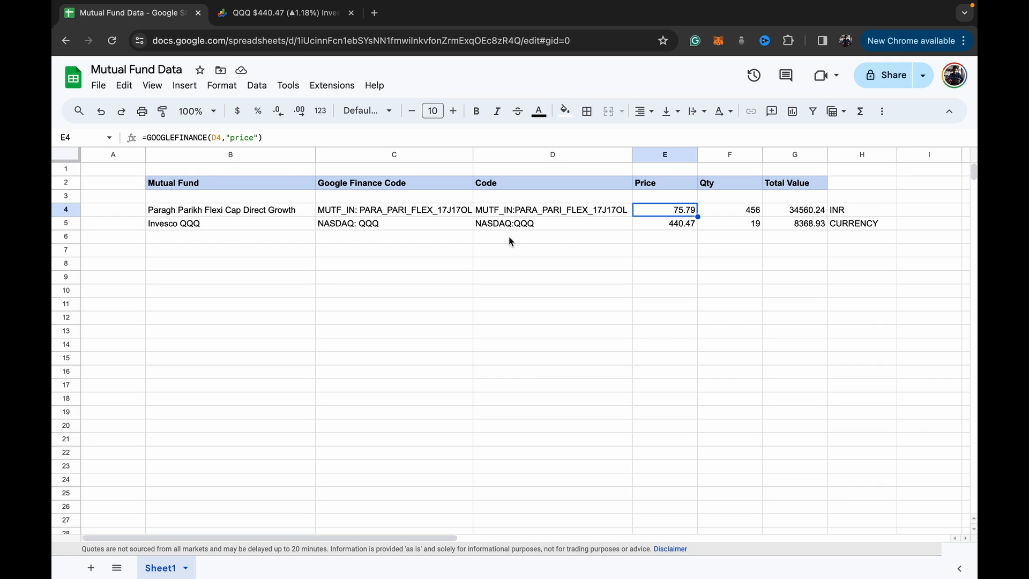